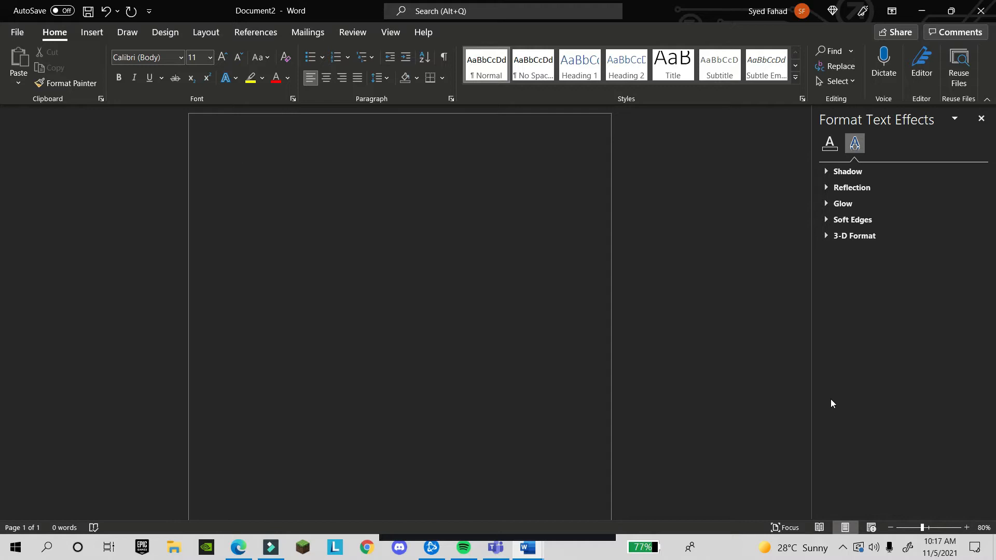
Click around in the existing document before starting over.
click(239, 168)
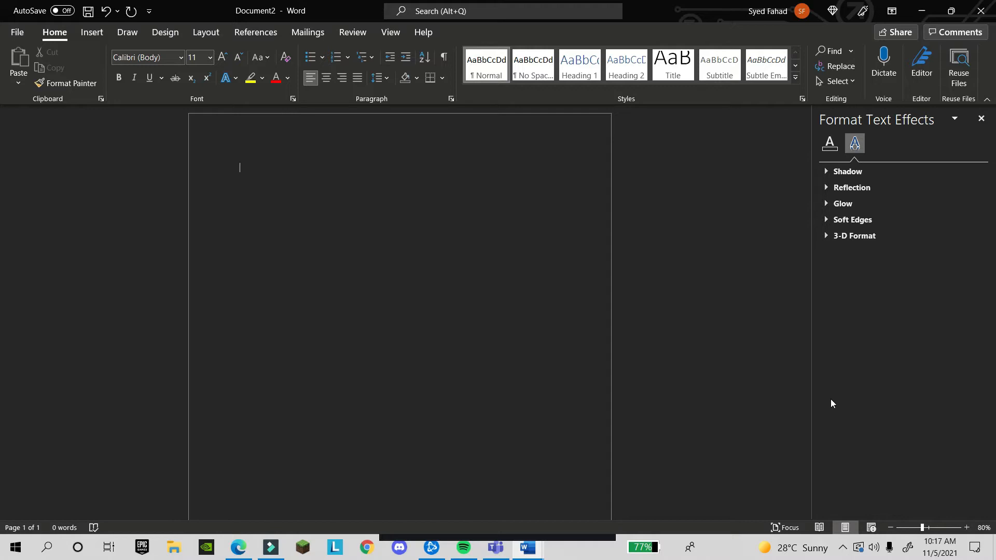
mouse_move(838, 399)
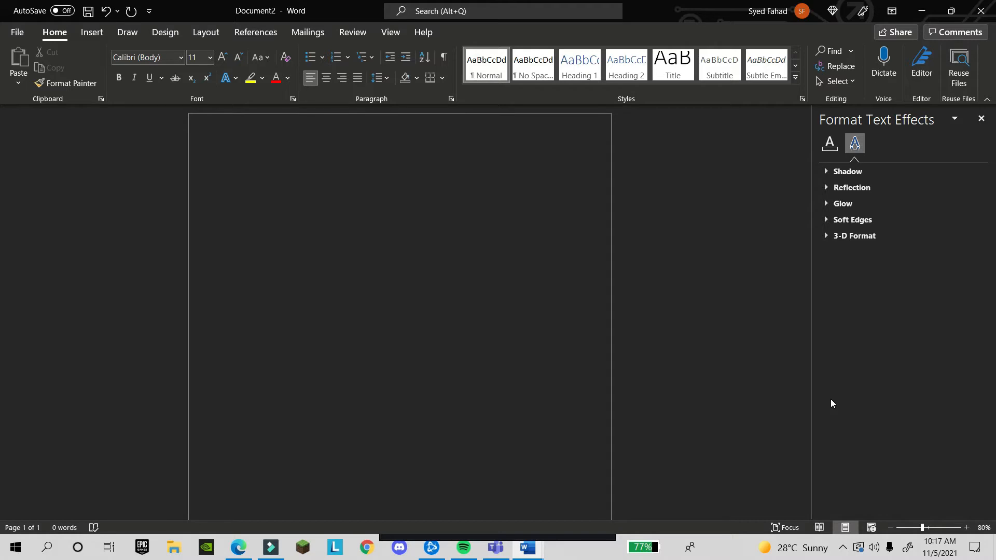
click(240, 168)
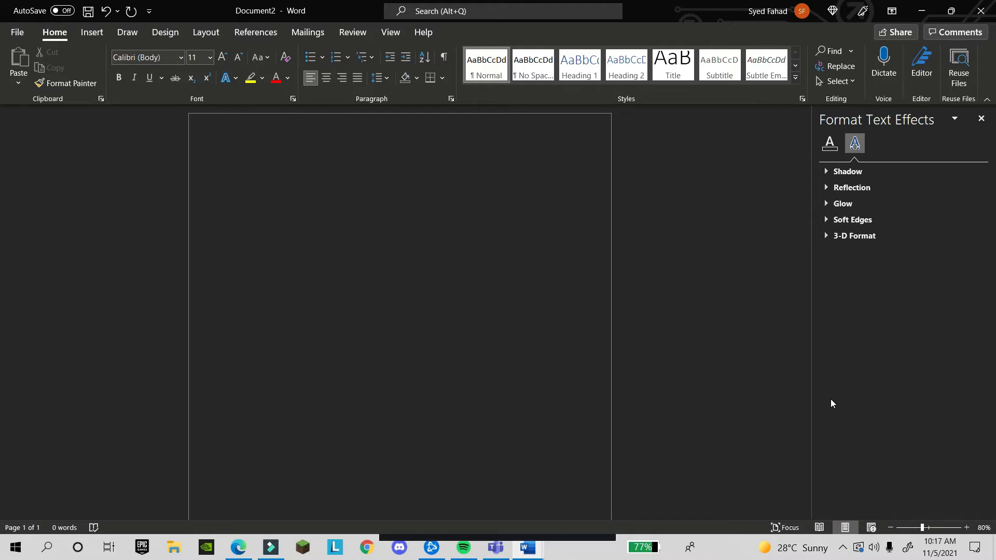
click(240, 167)
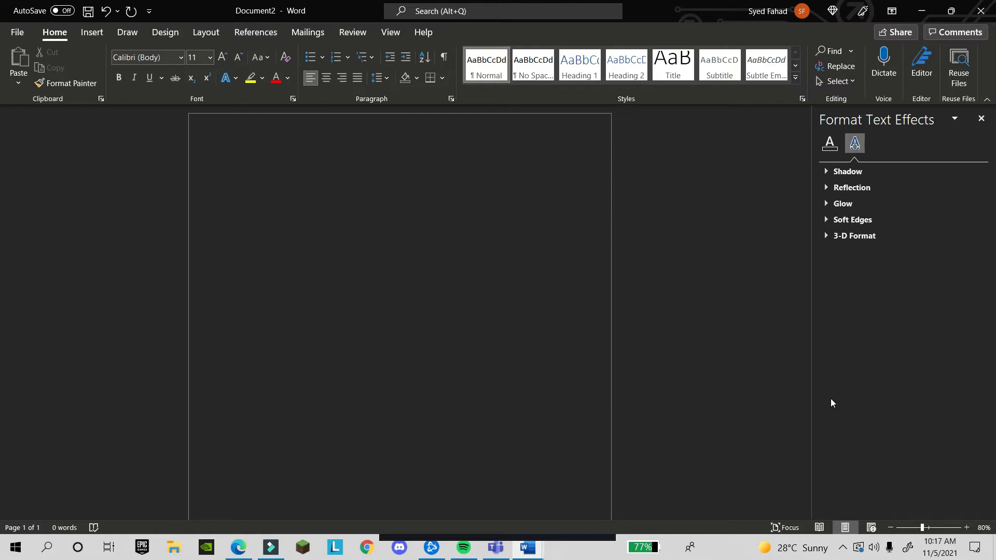
click(240, 167)
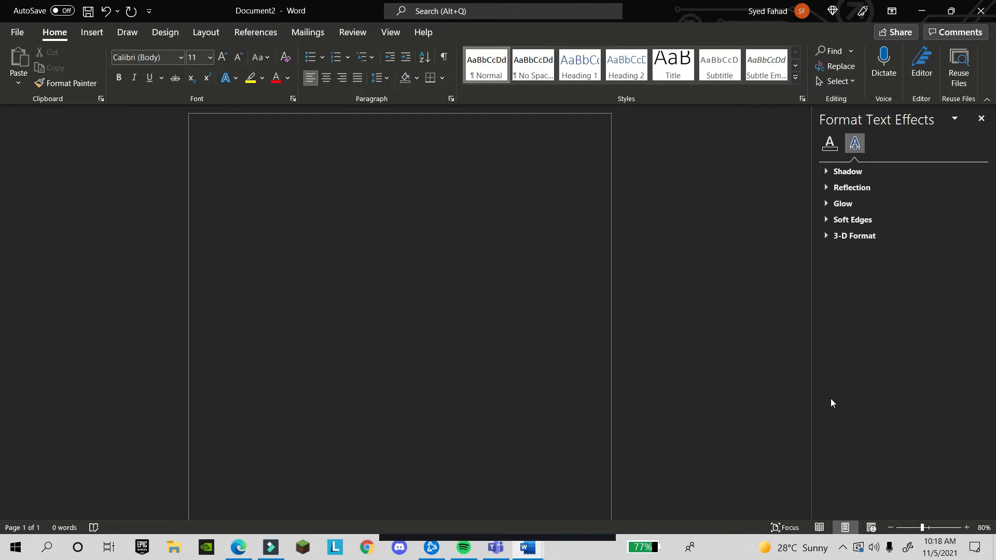
mouse_move(3, 405)
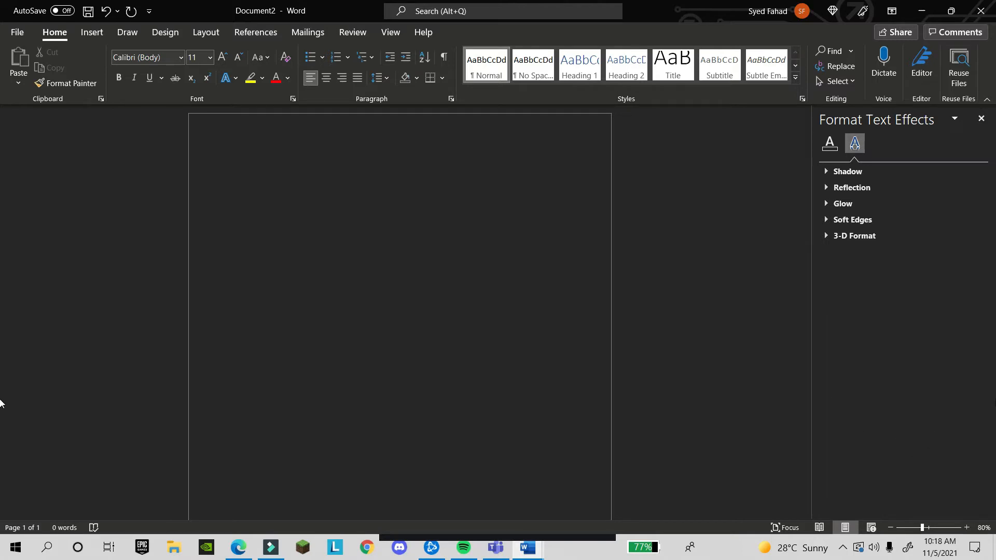
mouse_move(17, 32)
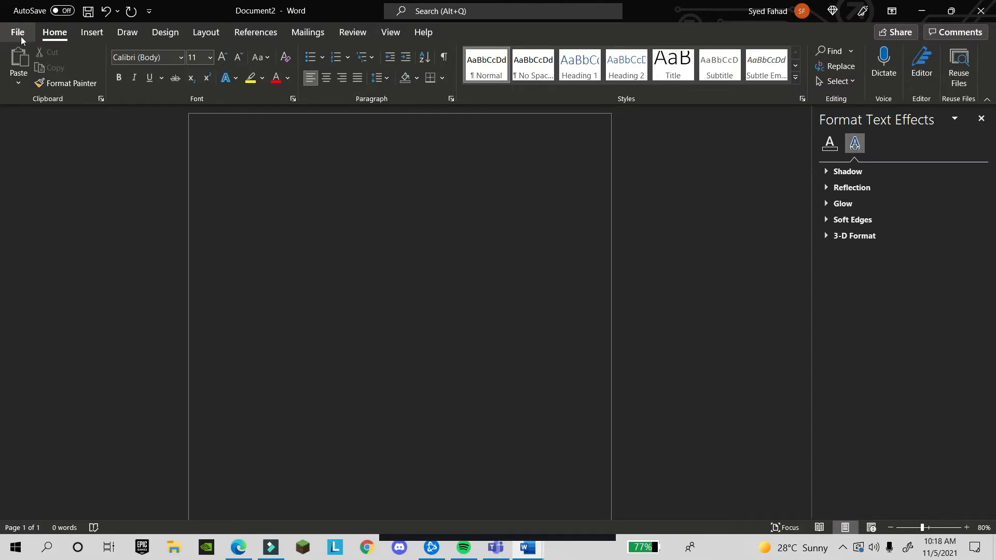
Create a new blank document (Document3) and move to the Insert options.
click(17, 32)
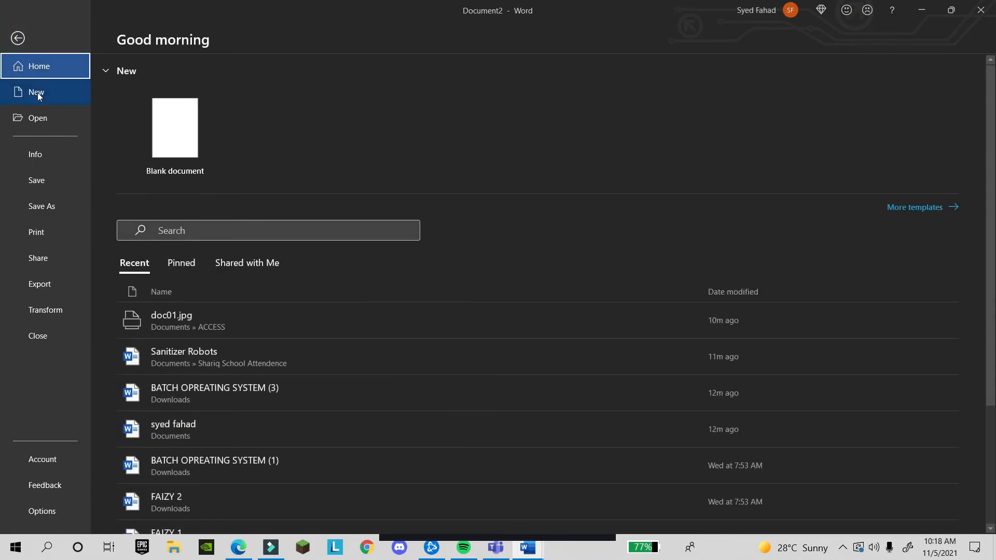
click(175, 127)
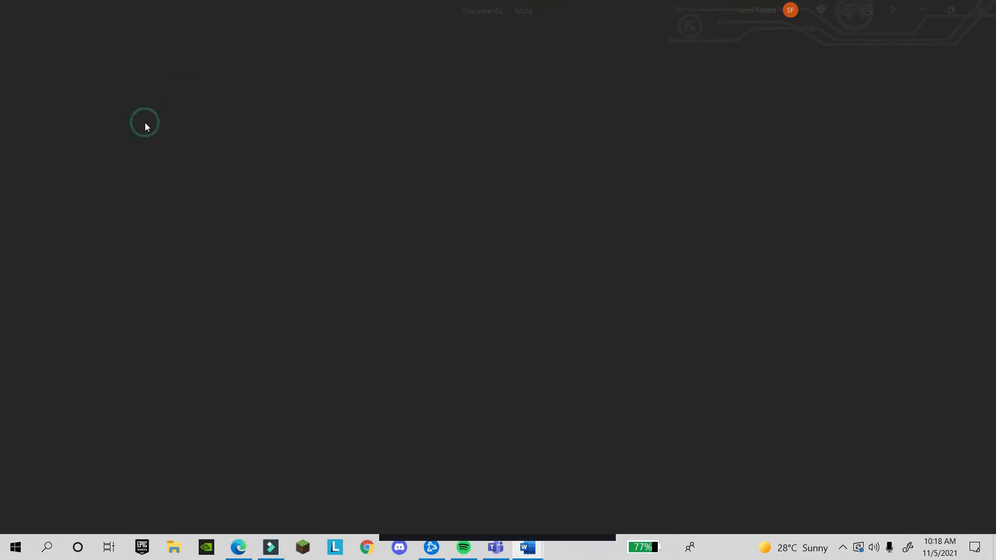
click(526, 547)
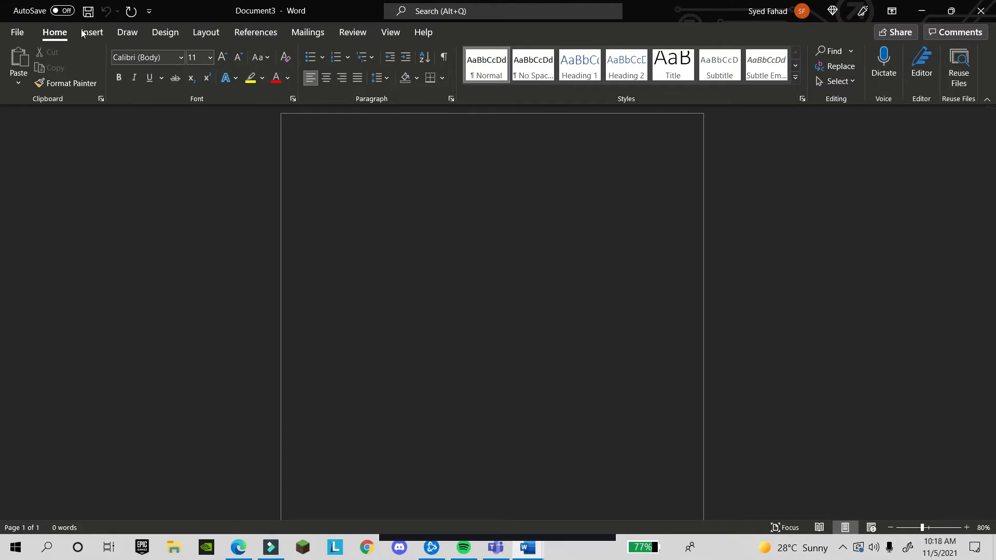
click(92, 32)
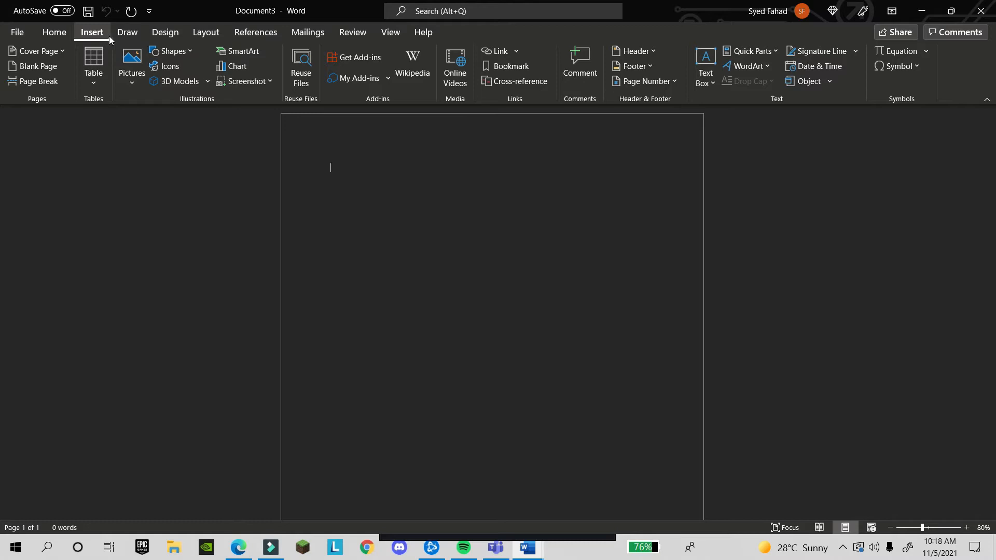
Insert the doc01 scanned certificate image and enlarge it to nearly fill the page width.
click(131, 60)
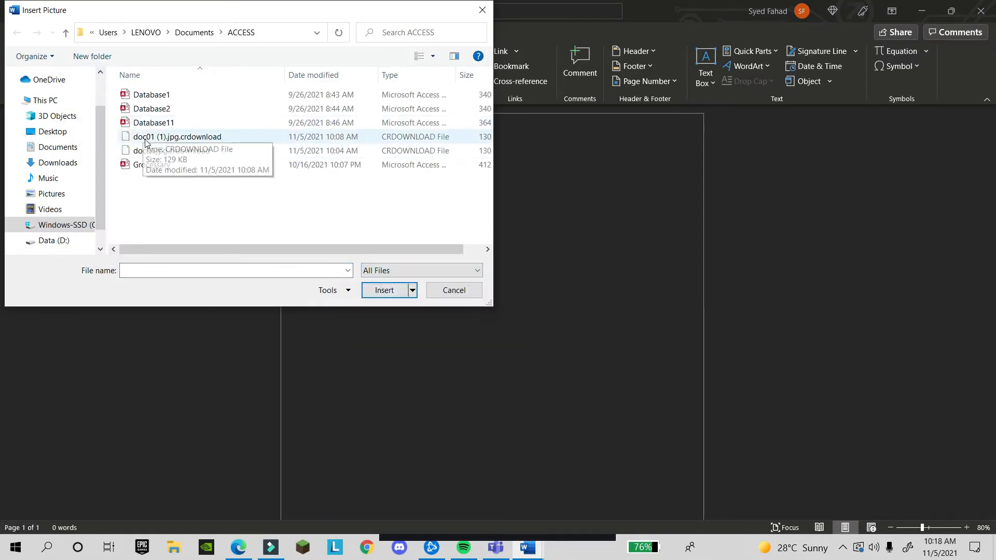
click(384, 289)
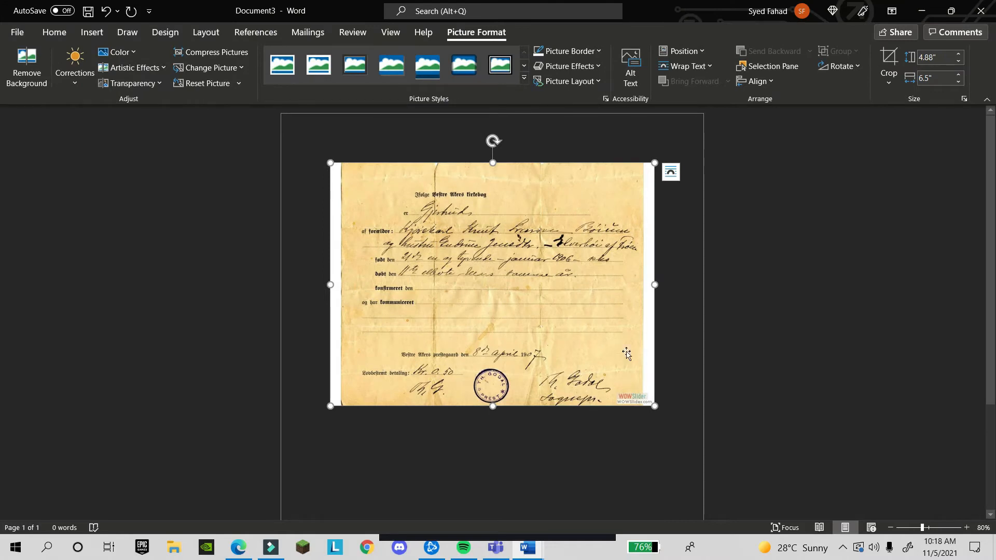
mouse_move(654, 406)
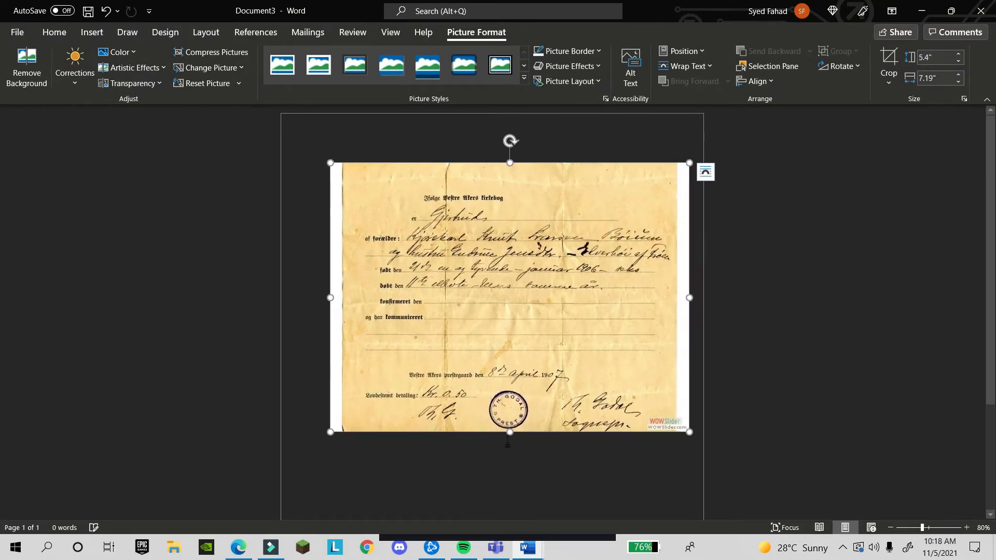
drag(508, 433, 508, 501)
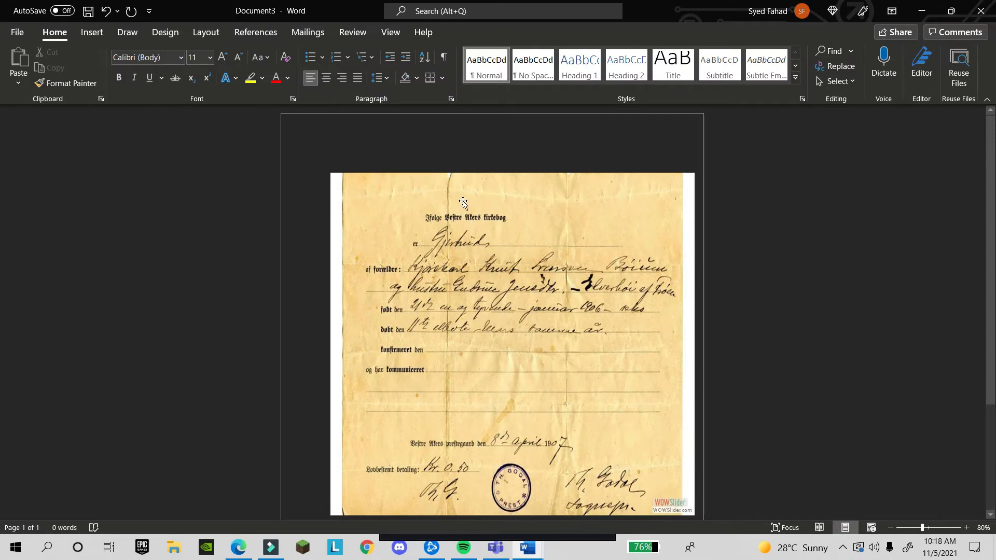
mouse_move(473, 412)
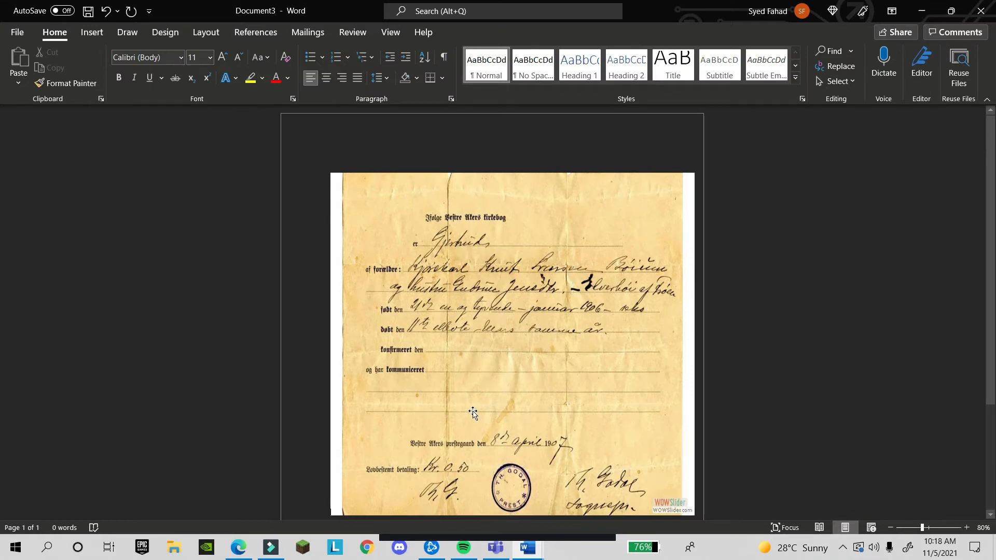
mouse_move(412, 240)
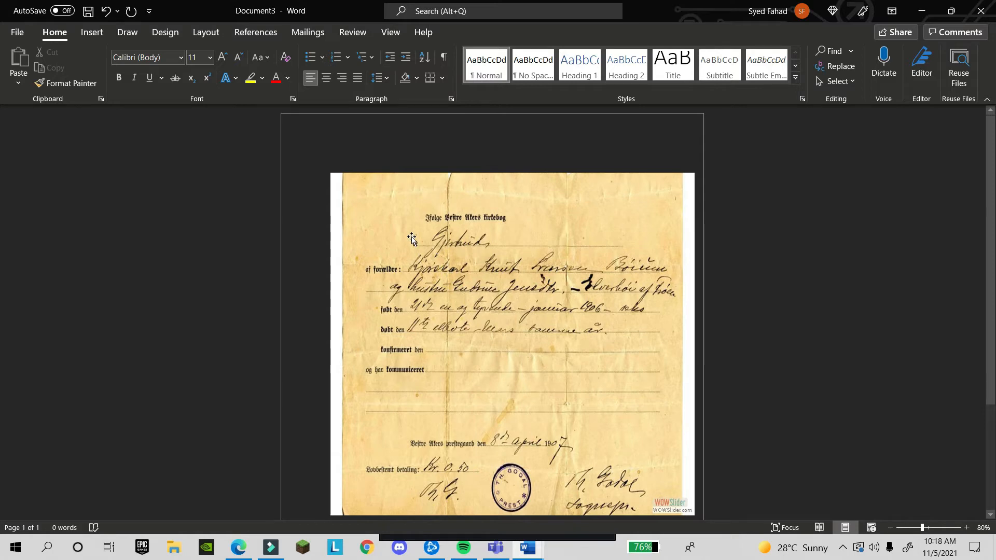
mouse_move(405, 249)
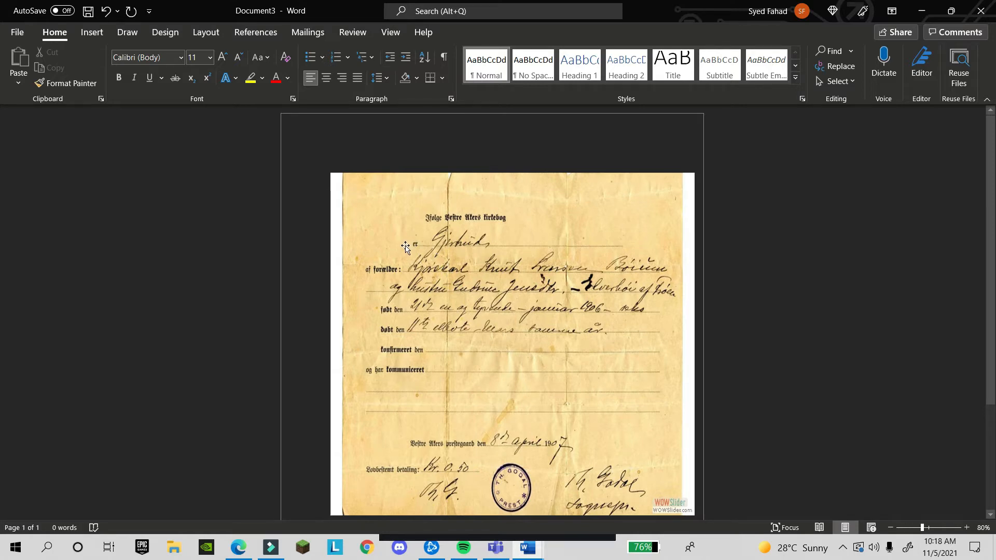
mouse_move(413, 245)
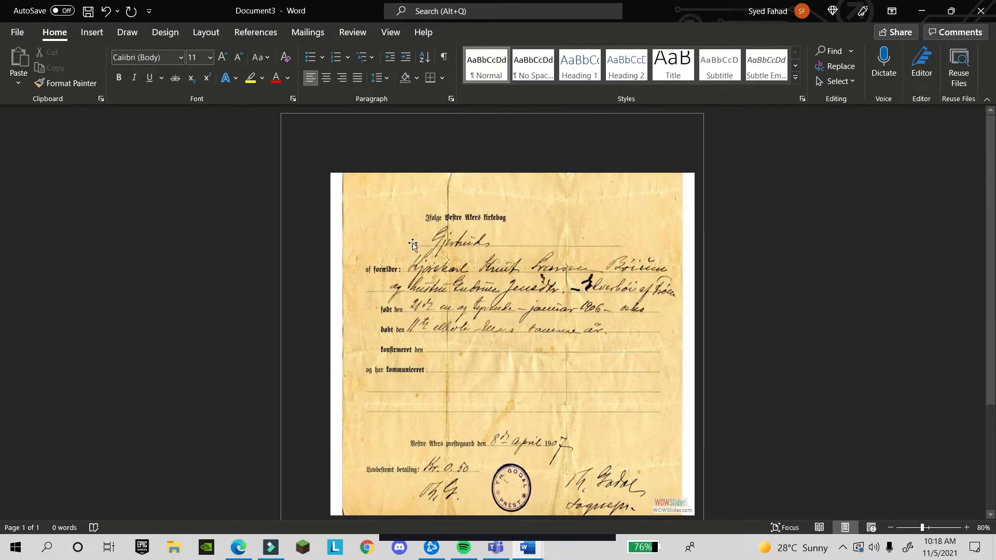
mouse_move(458, 248)
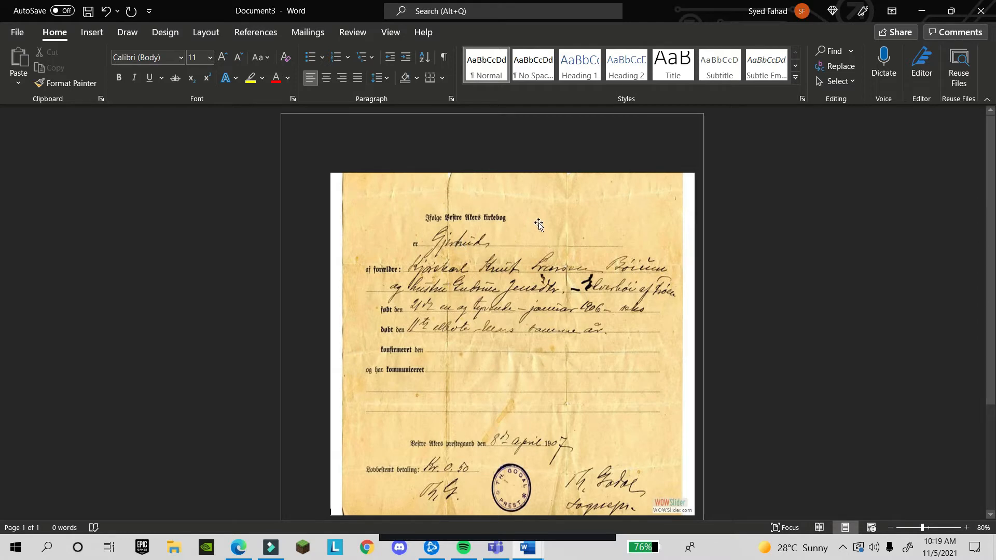
mouse_move(532, 182)
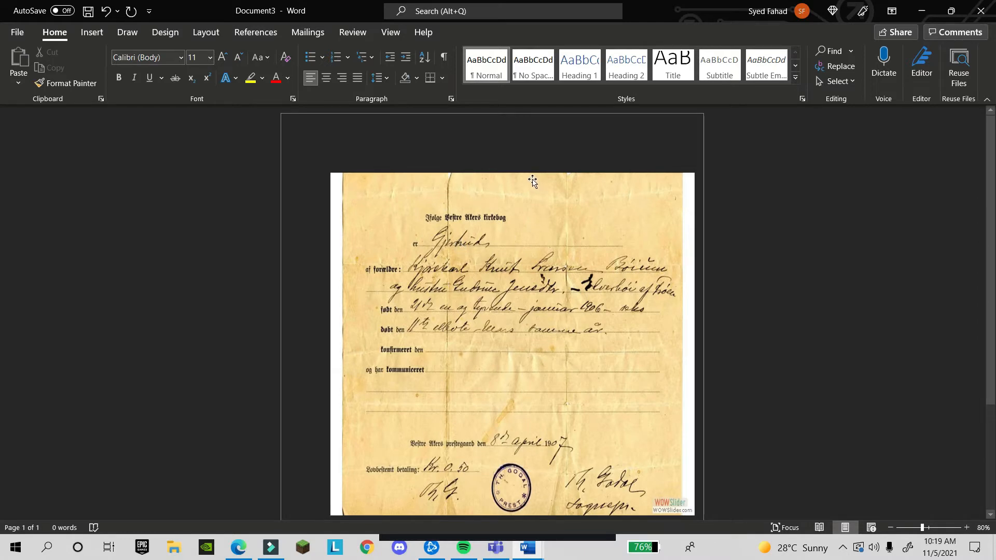
mouse_move(493, 227)
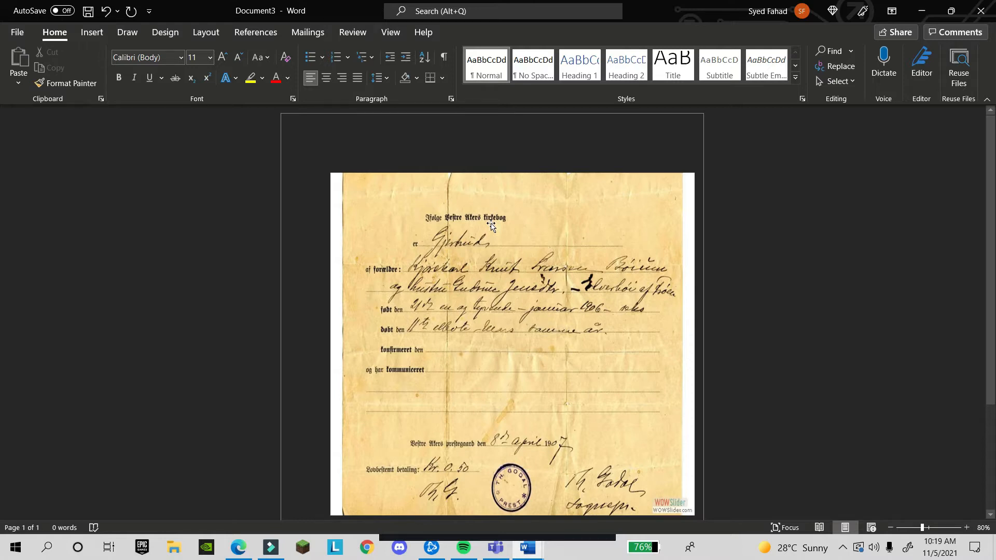
Set the certificate picture to float in front of text so it can be moved freely.
click(490, 227)
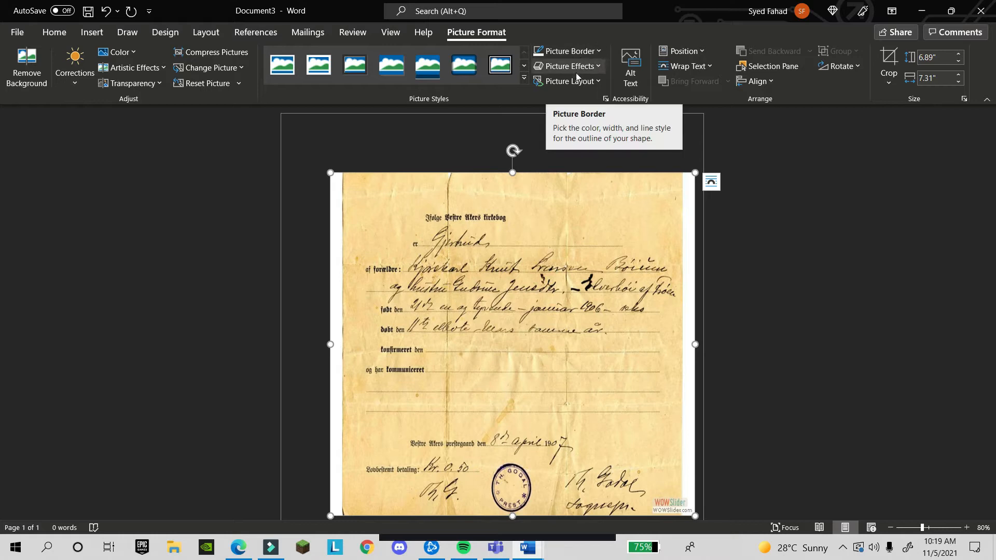
mouse_move(682, 51)
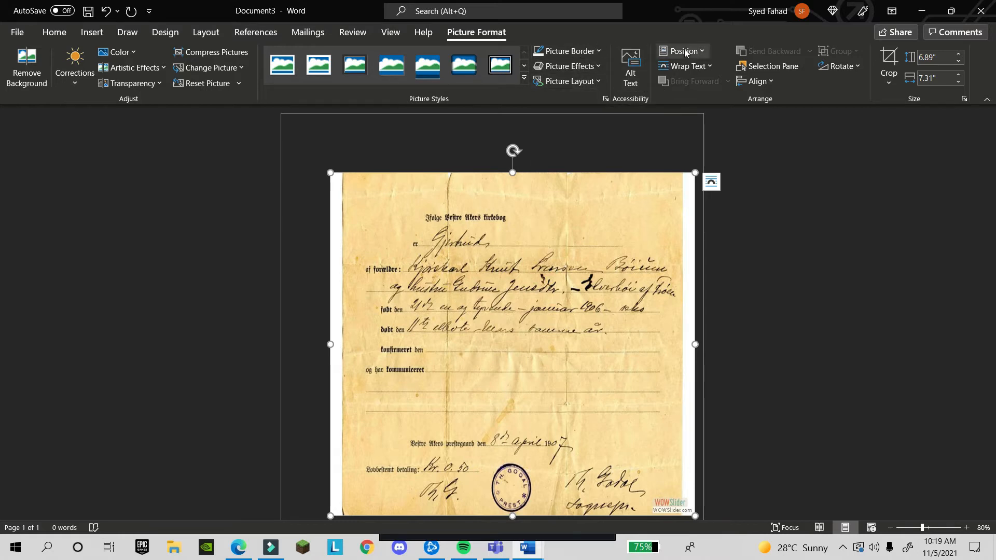
click(685, 66)
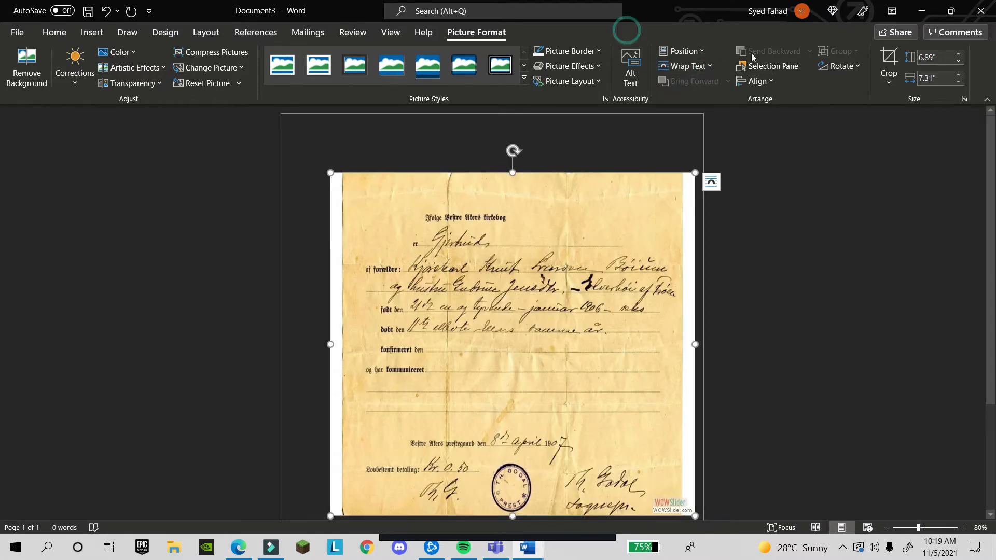
click(686, 66)
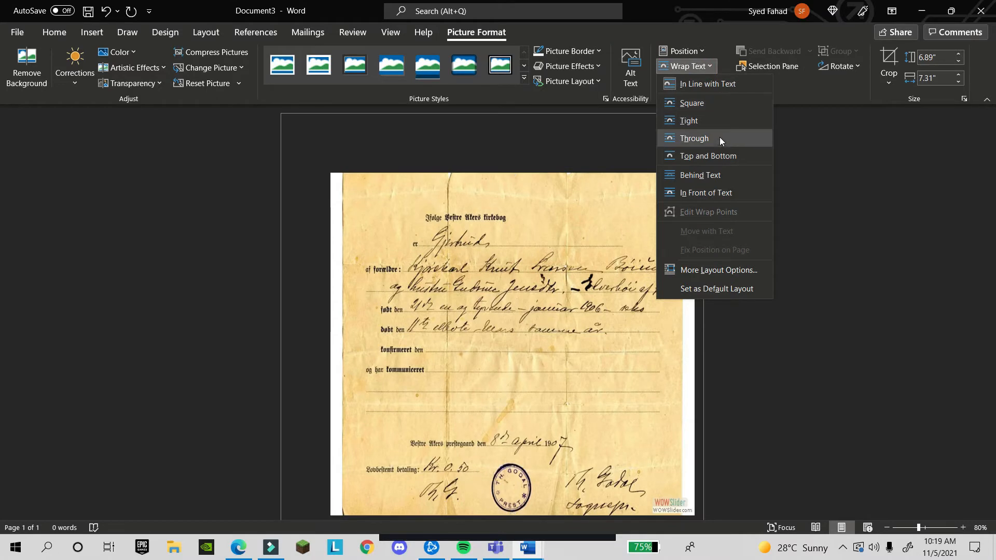
mouse_move(712, 193)
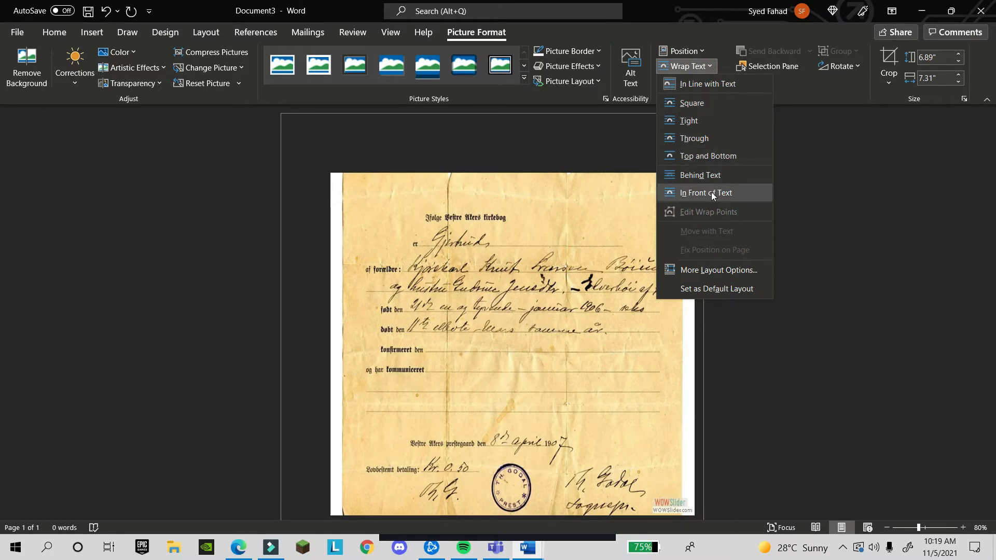
click(706, 192)
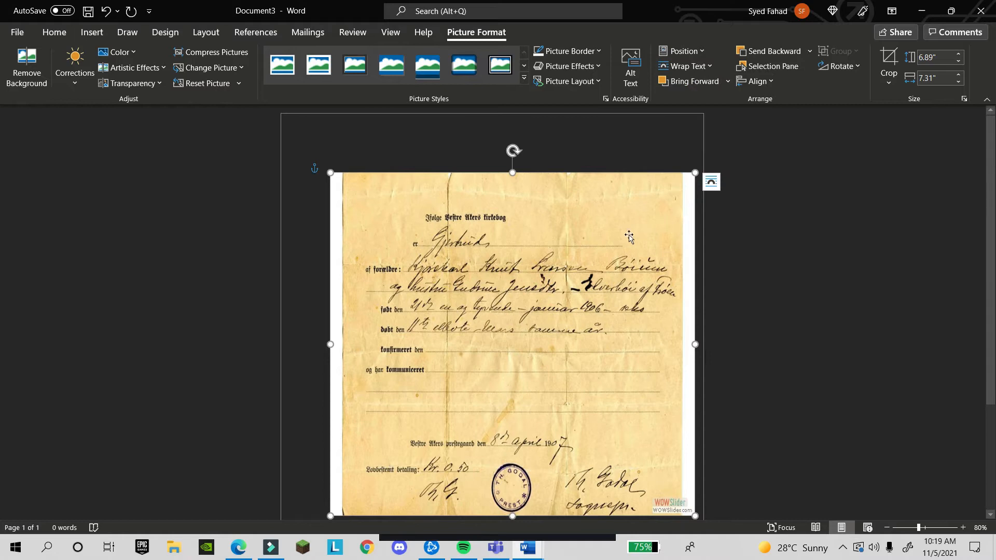
mouse_move(632, 223)
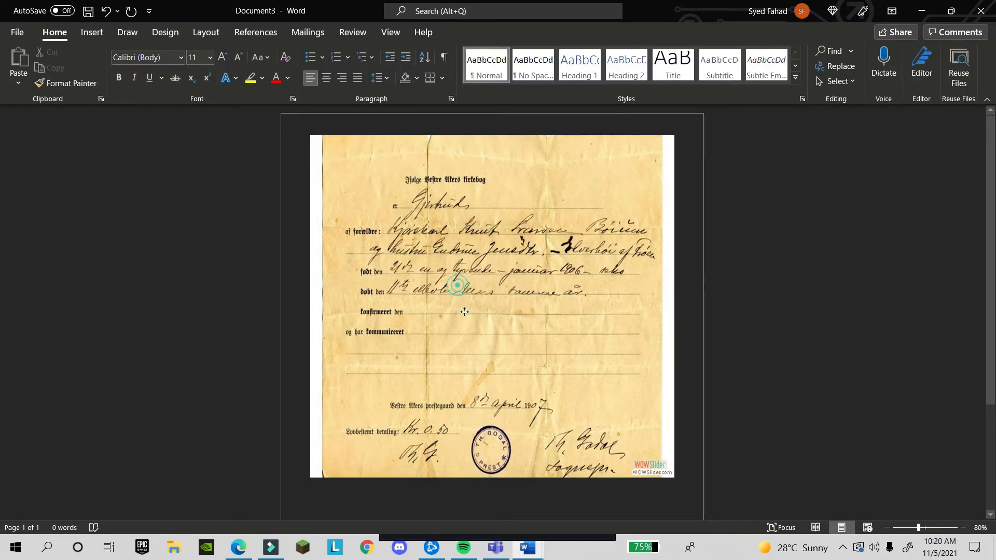
Crop the white borders off the scanned certificate, leaving only the yellowed paper.
click(464, 286)
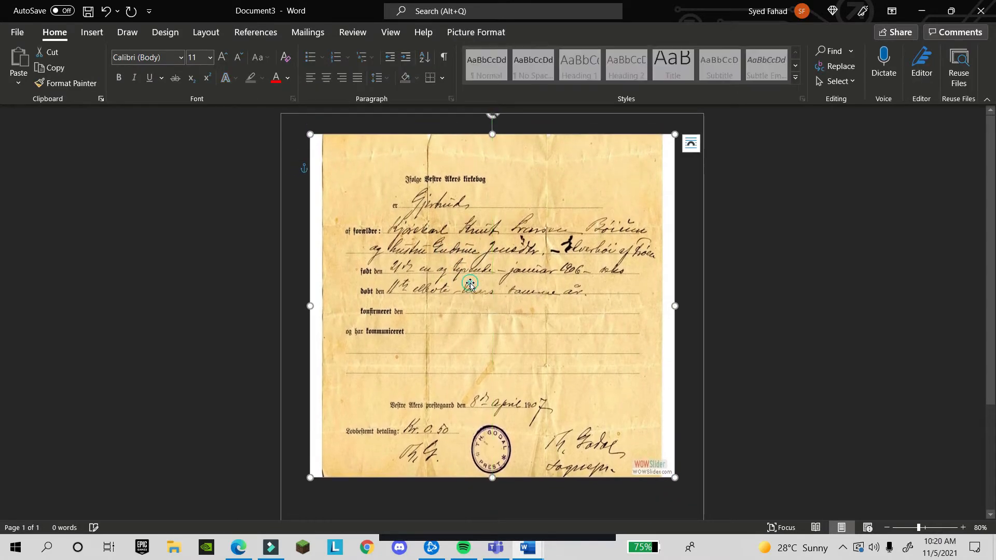
click(467, 284)
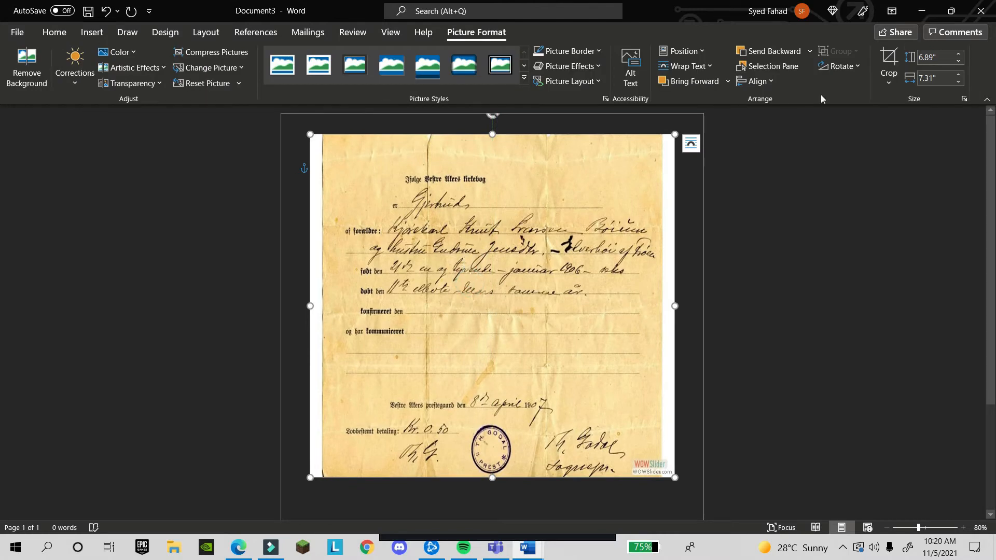
mouse_move(888, 57)
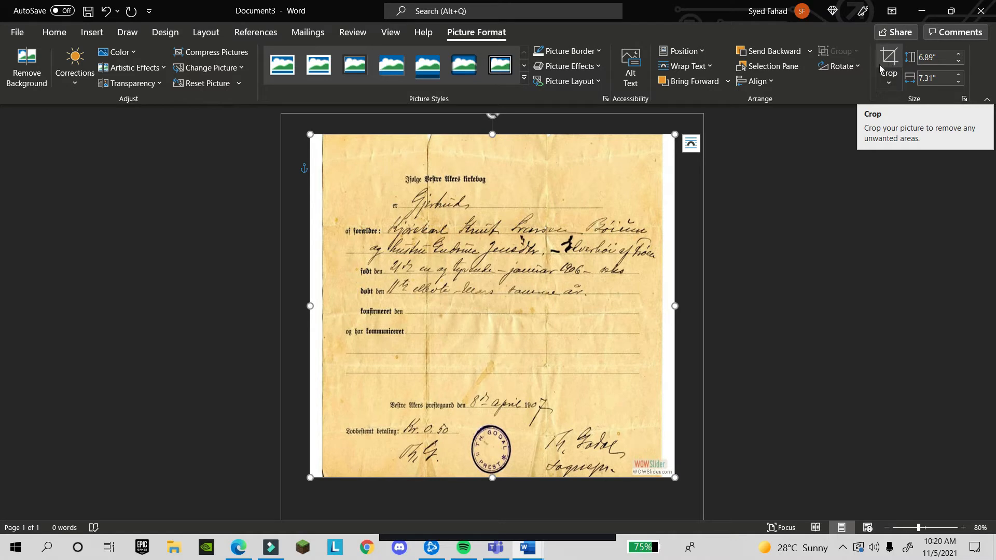
mouse_move(304, 274)
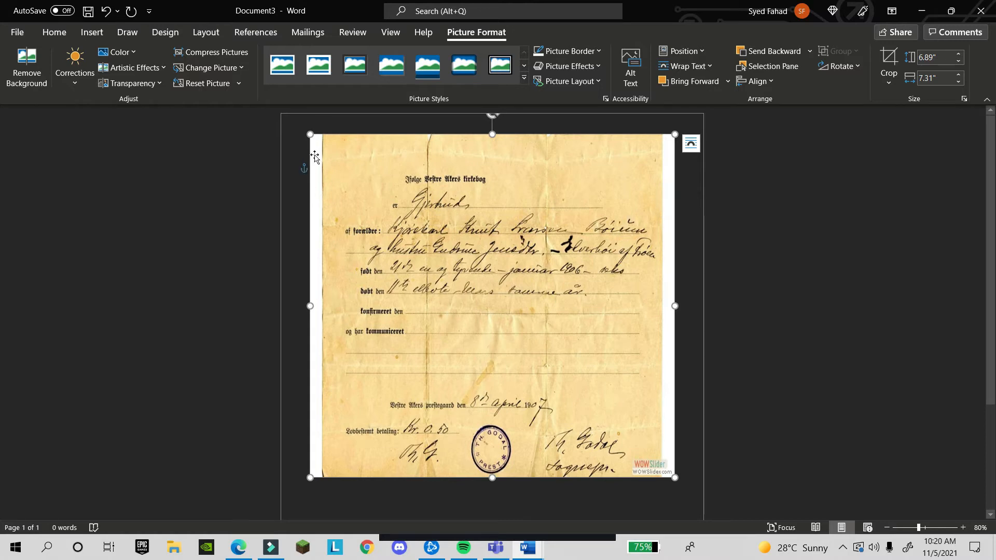
mouse_move(310, 352)
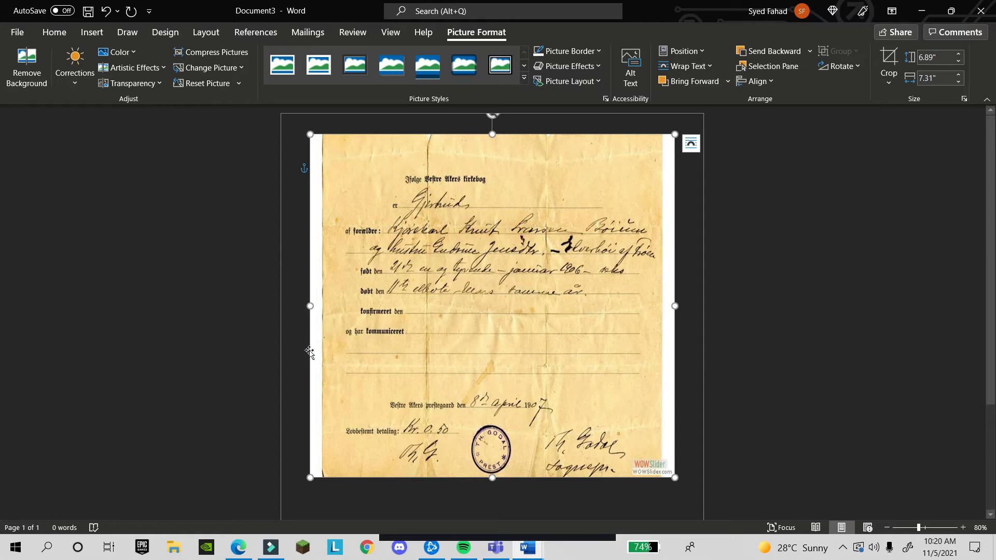
mouse_move(654, 350)
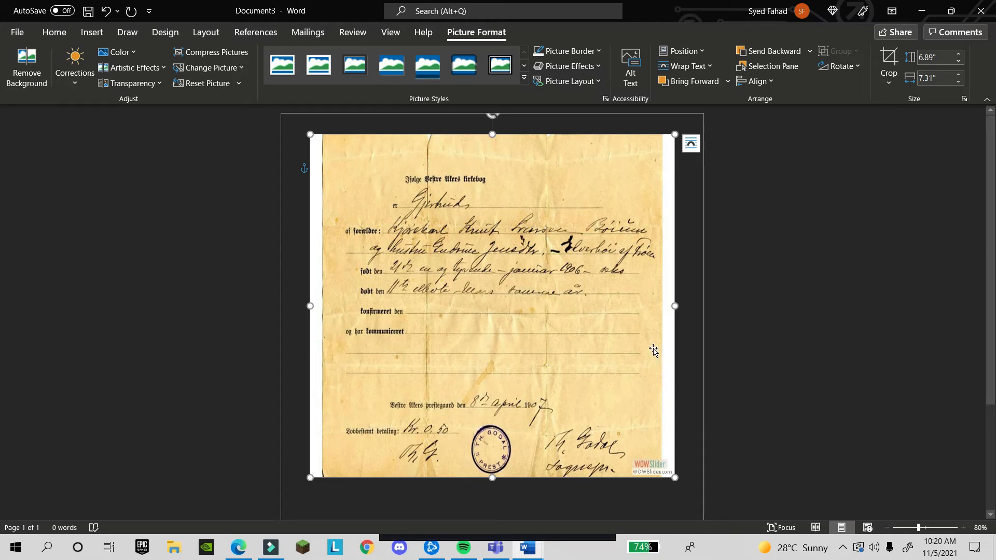
mouse_move(650, 296)
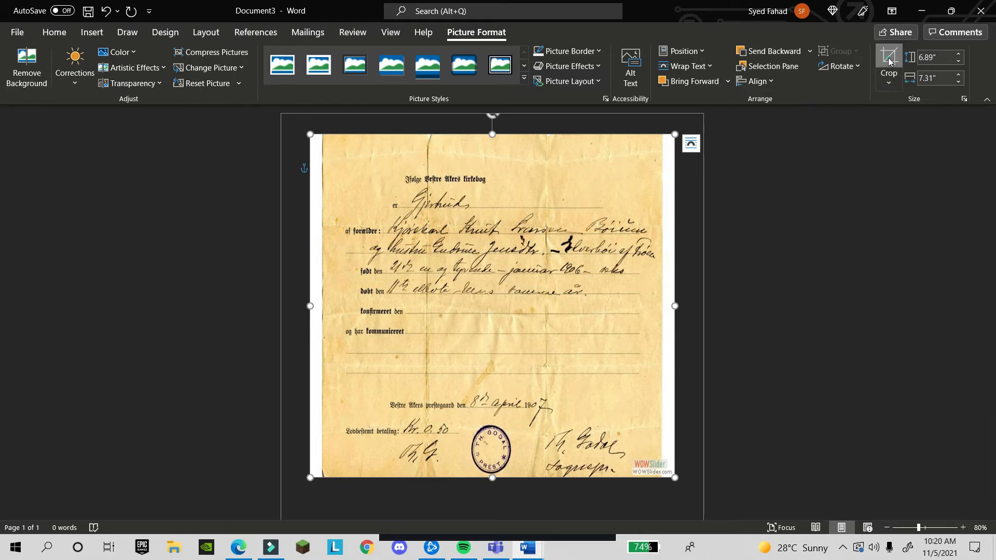
click(889, 60)
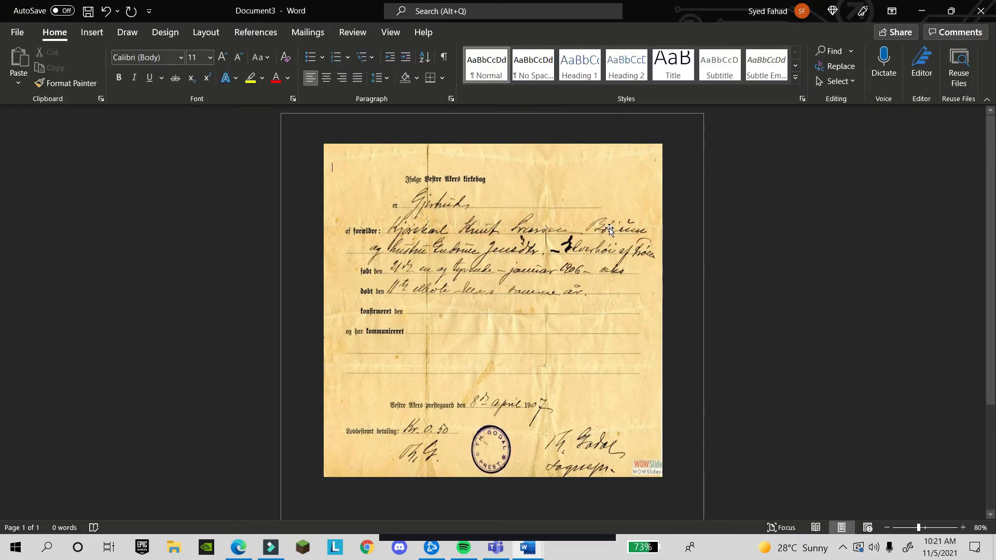
mouse_move(421, 164)
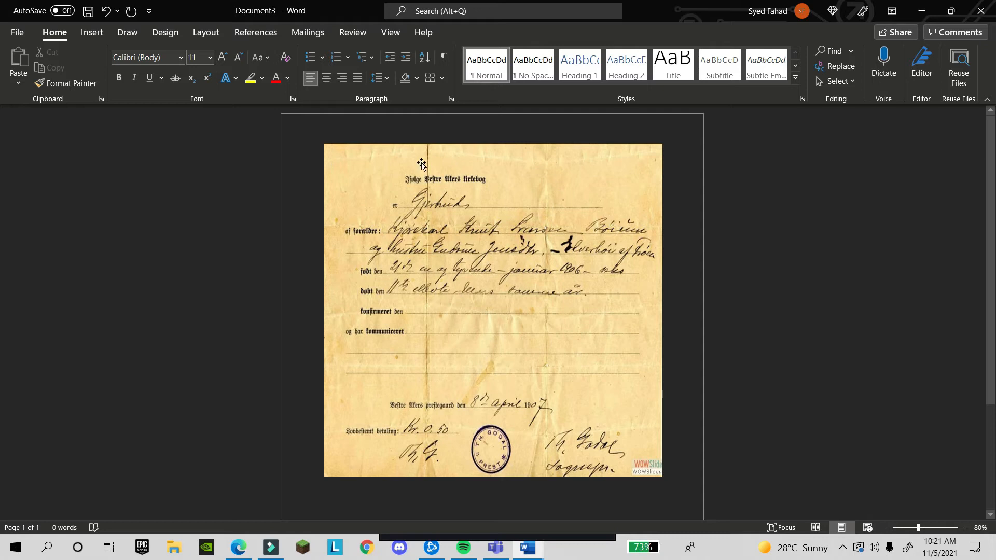
mouse_move(488, 189)
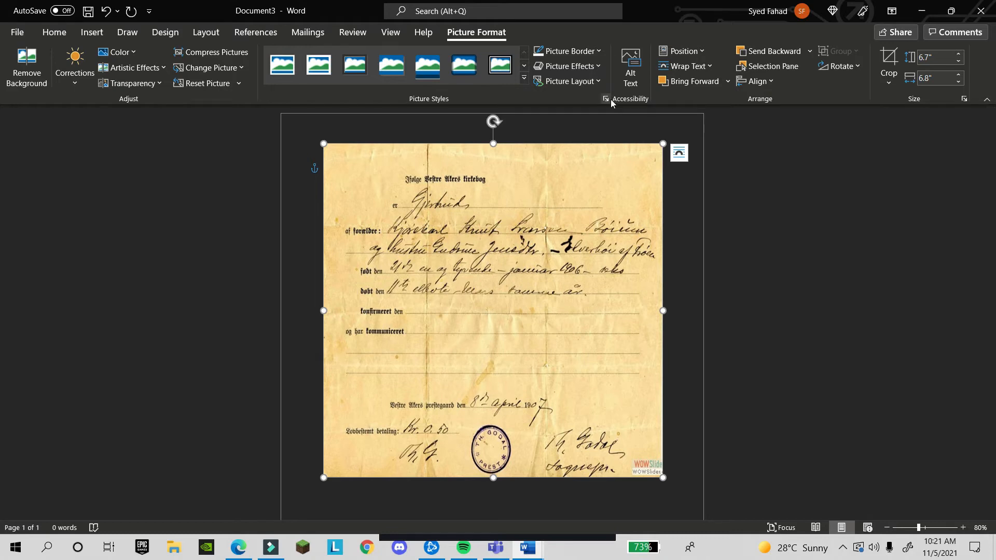
mouse_move(605, 99)
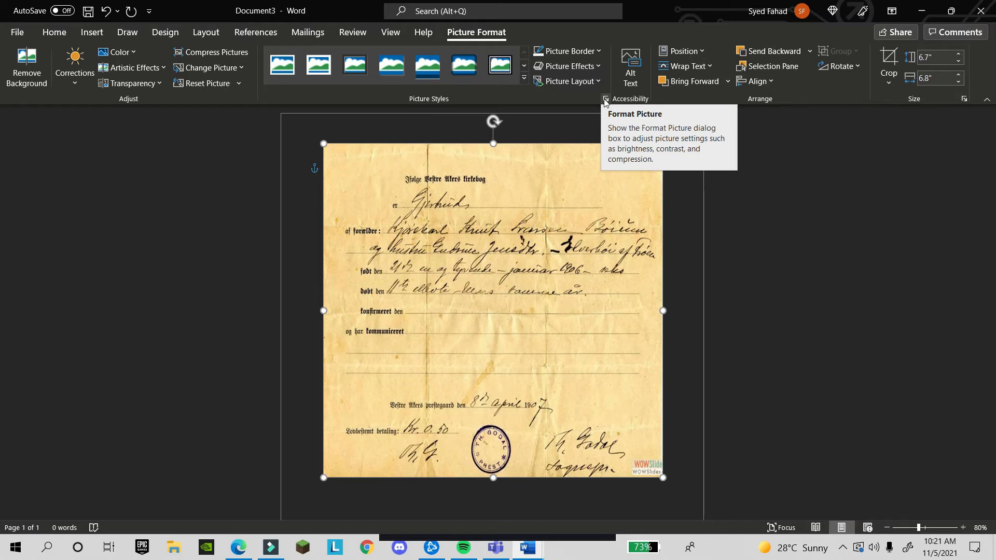
Show the Format Picture pane and browse its Effects, Fill, Layout and Picture tabs.
click(605, 100)
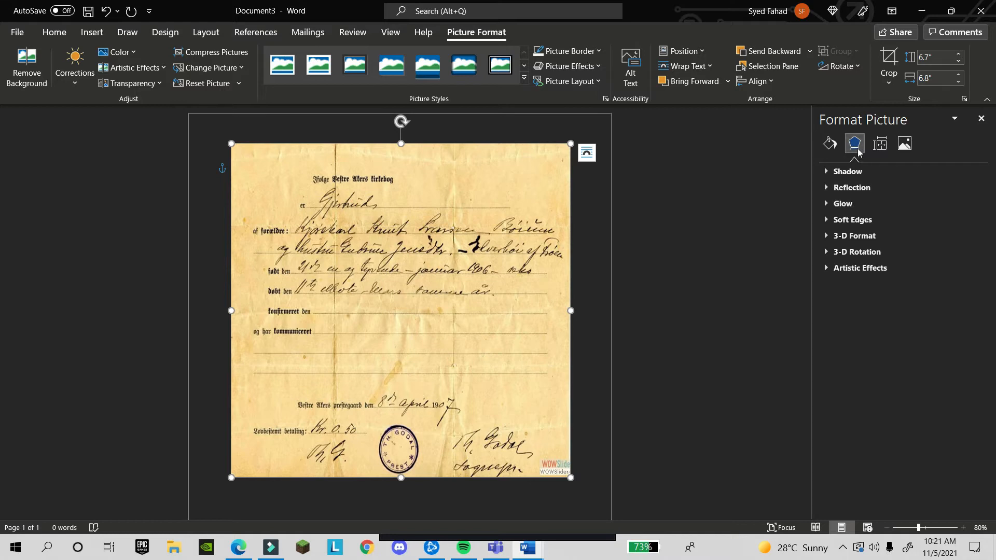
click(829, 143)
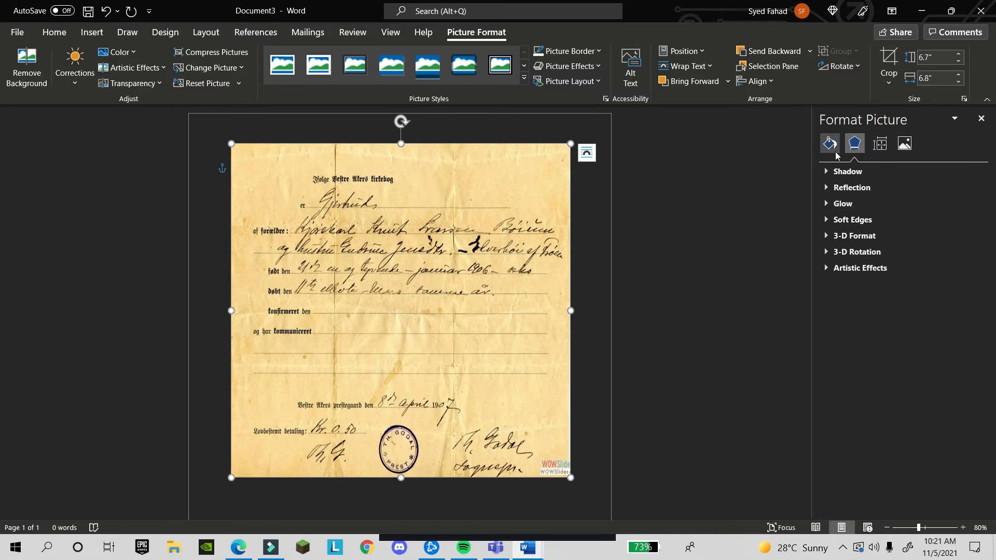
click(880, 143)
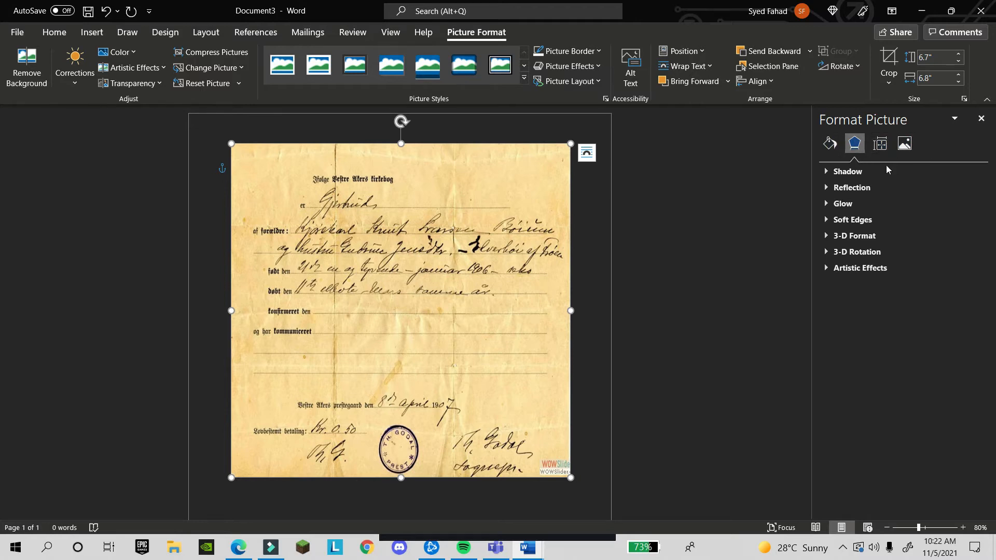
click(829, 143)
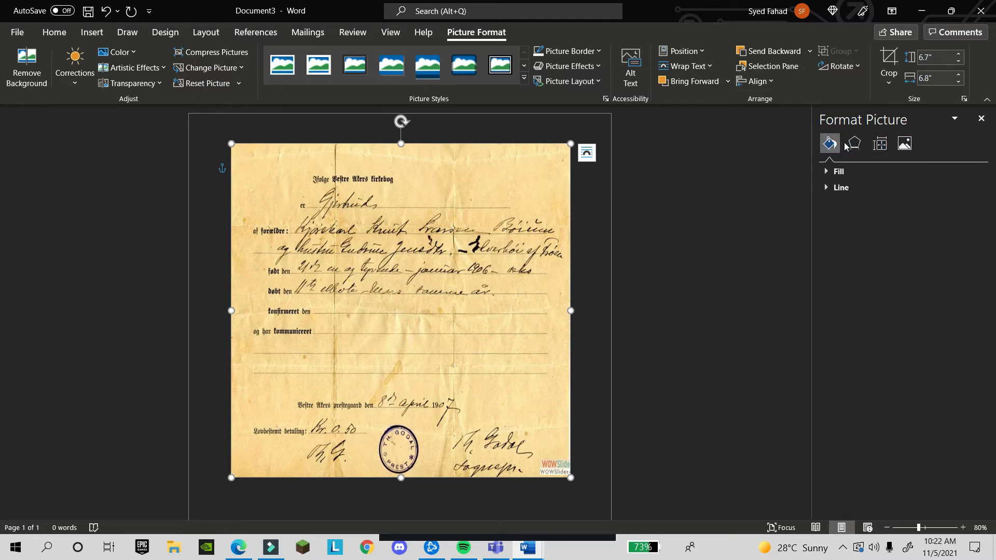
click(879, 144)
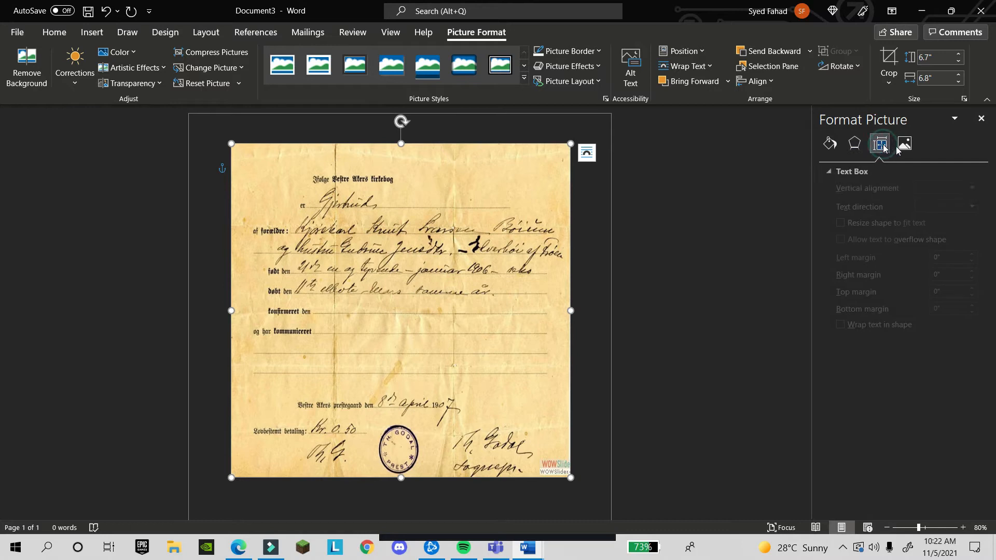
click(905, 143)
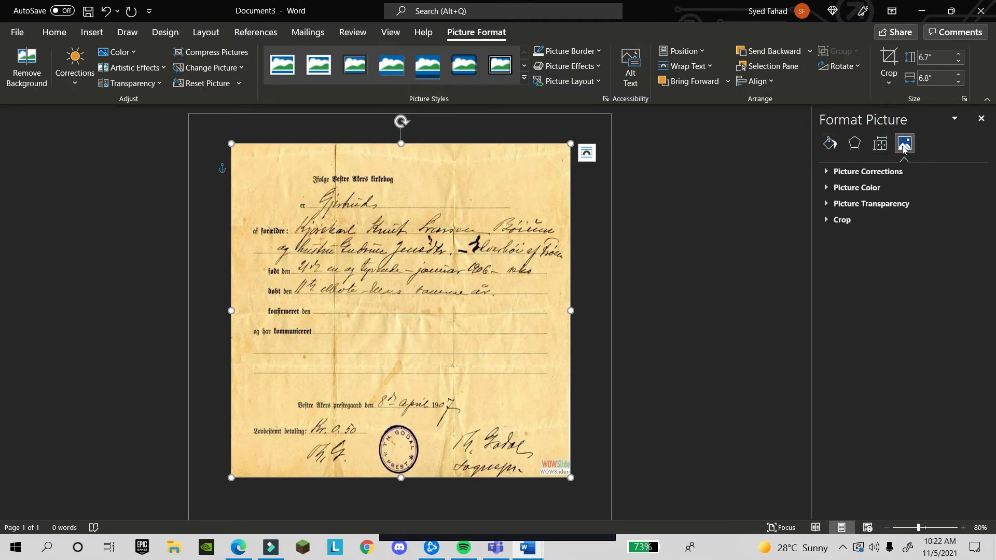
mouse_move(904, 144)
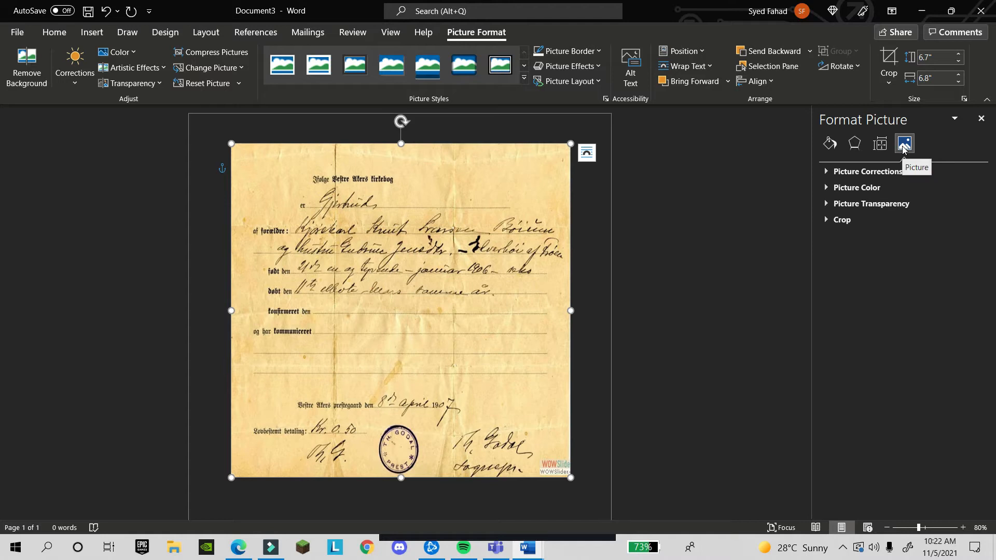
mouse_move(828, 144)
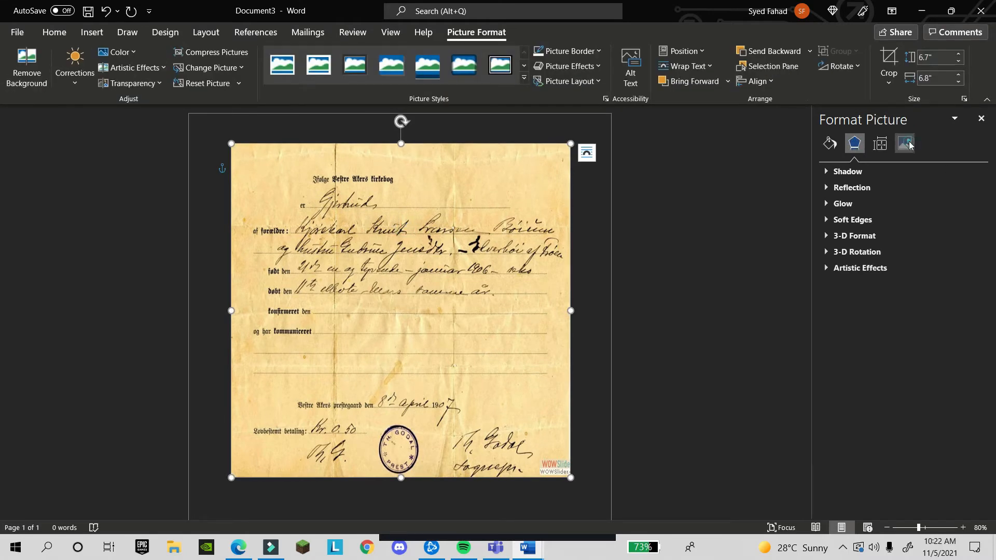
Apply the brightest low-contrast preset: 40% brightness and -20% contrast.
click(903, 143)
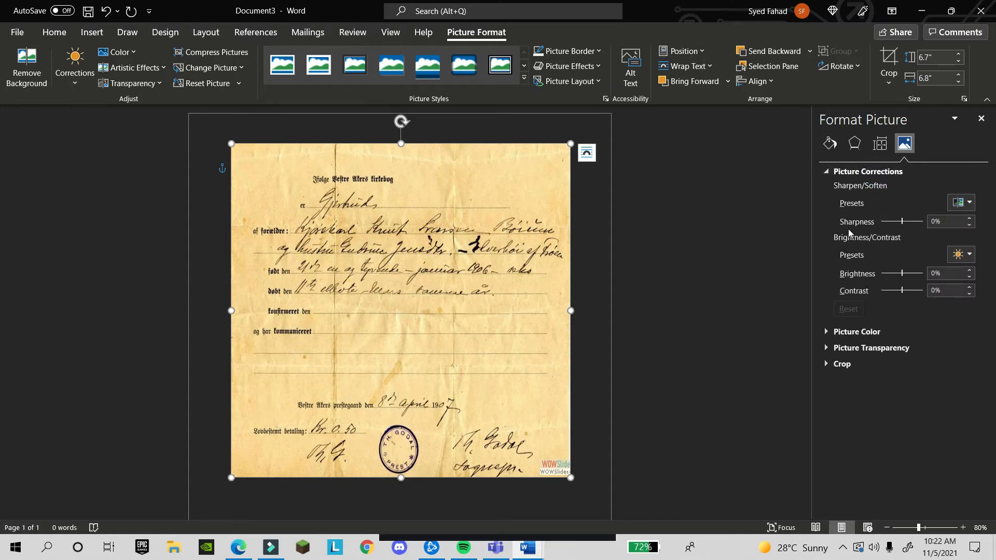
mouse_move(893, 195)
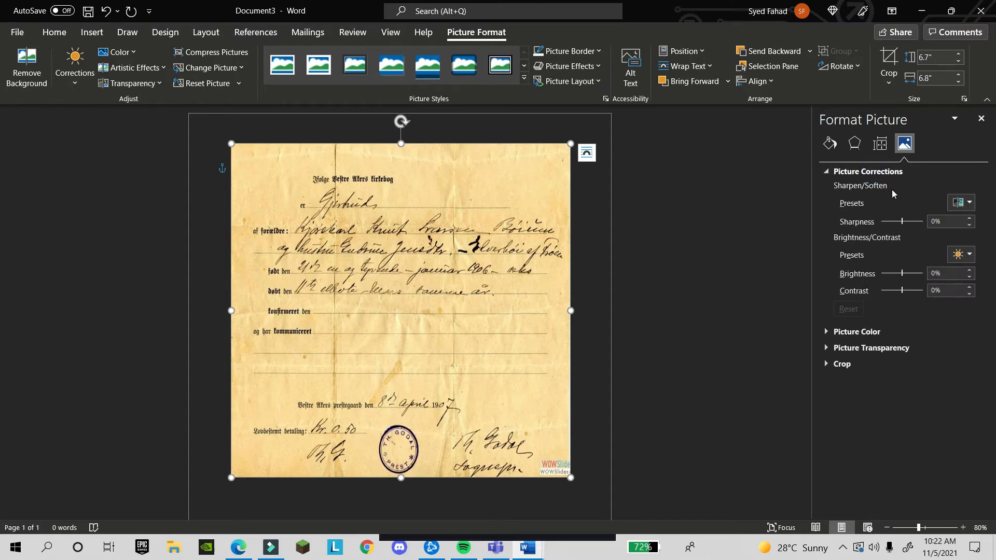
mouse_move(865, 219)
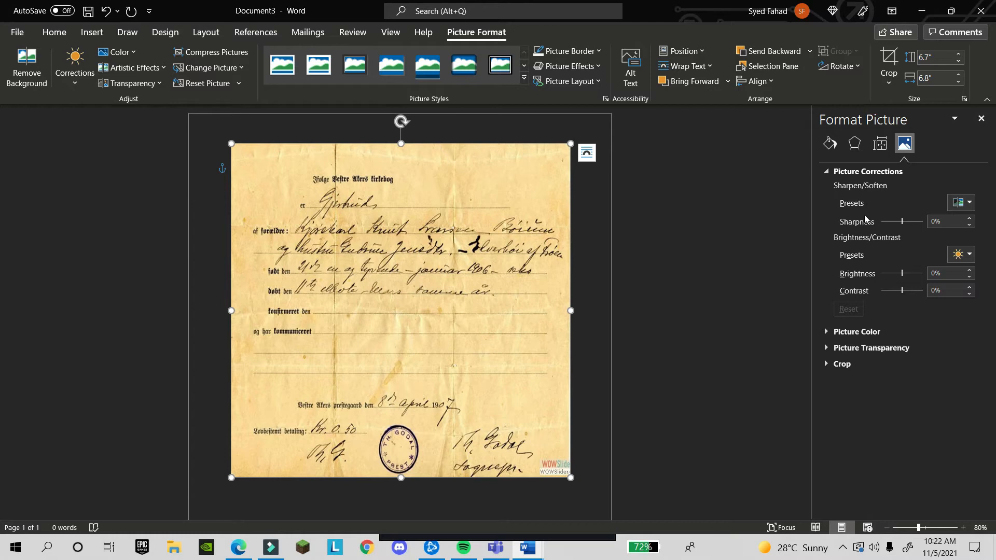
mouse_move(880, 234)
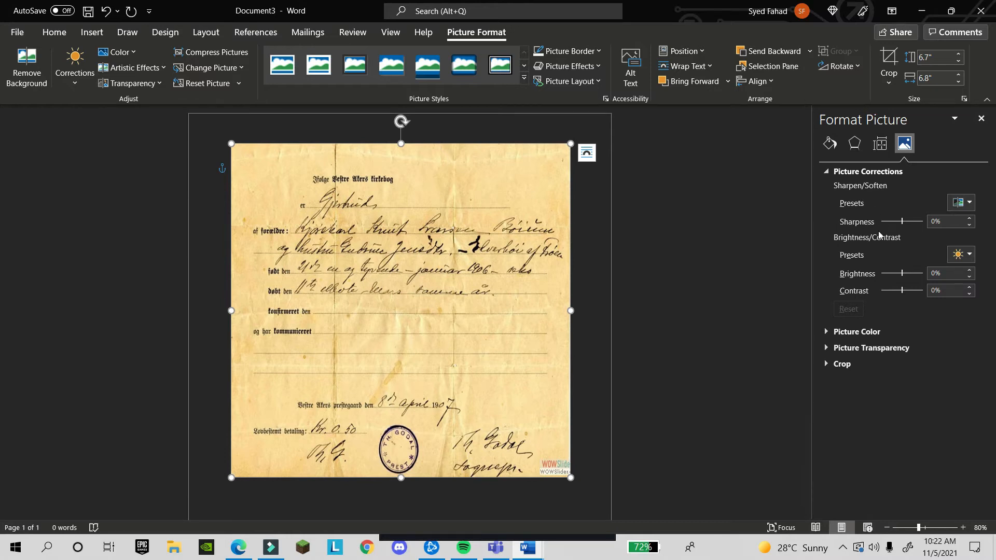
mouse_move(886, 248)
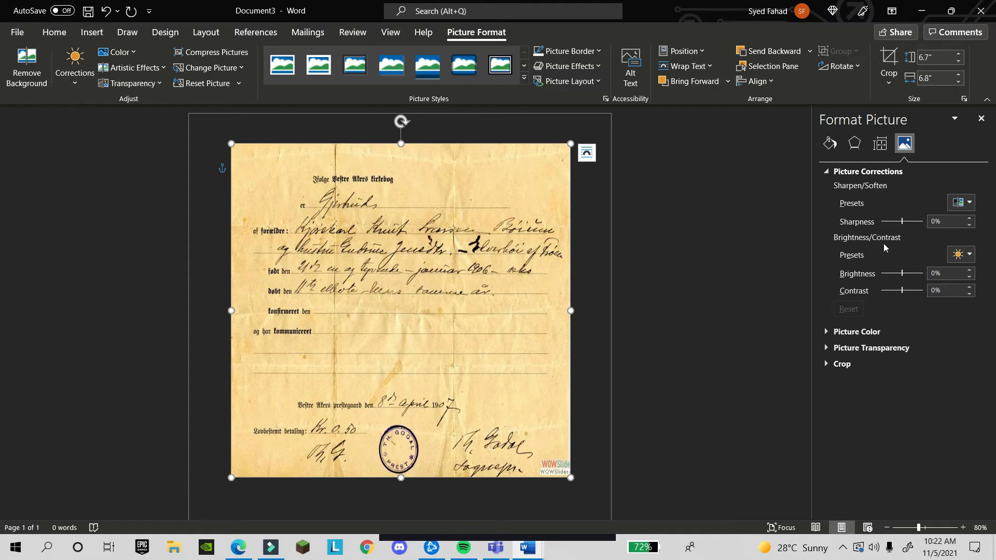
mouse_move(840, 268)
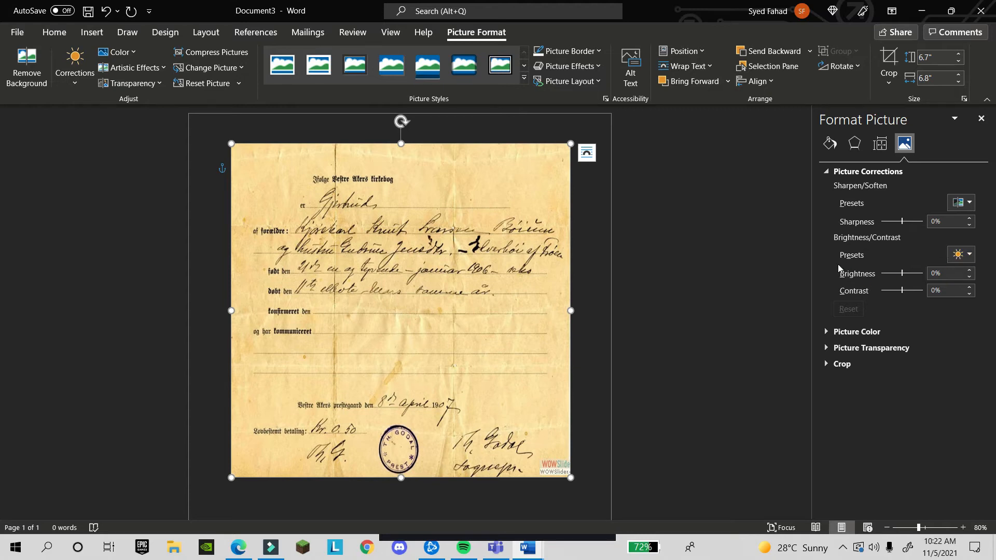
mouse_move(959, 255)
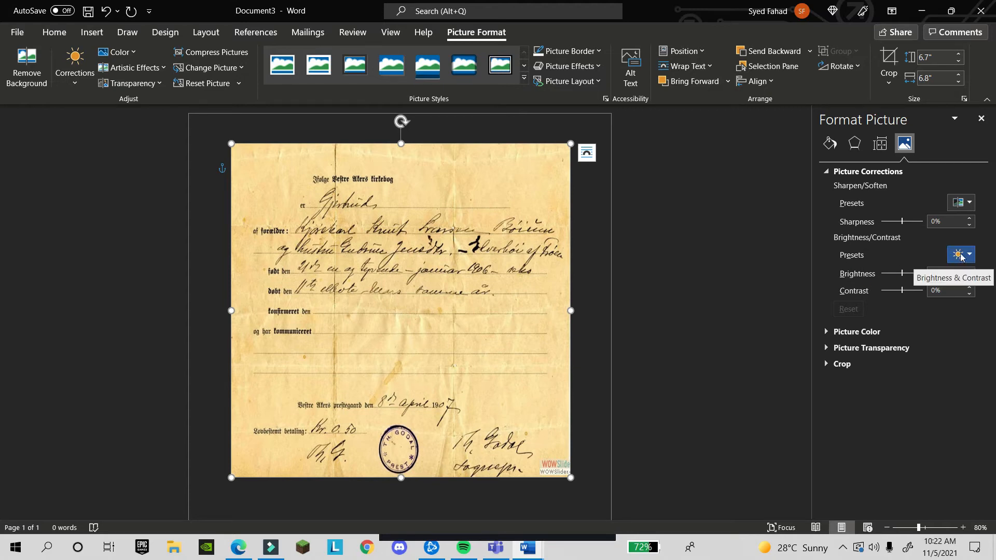
click(958, 254)
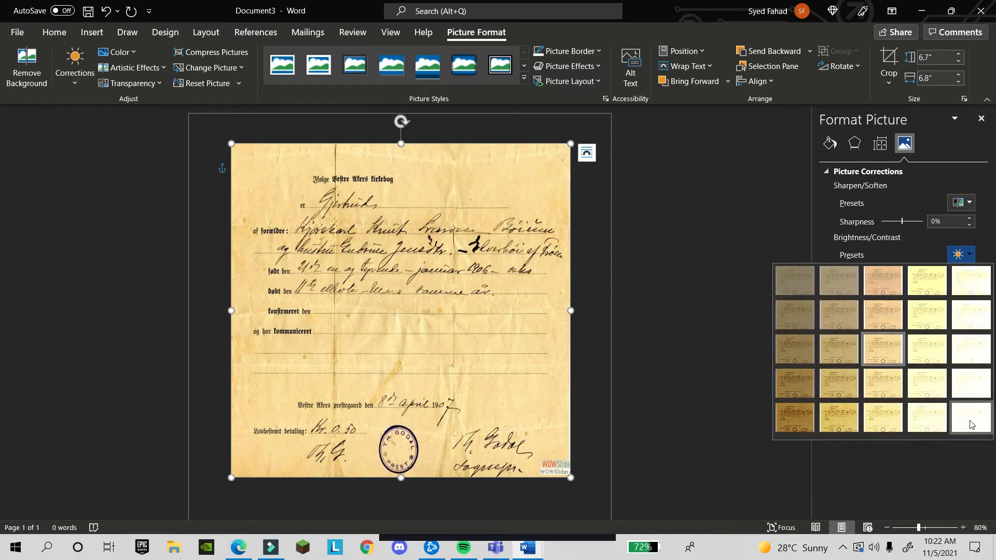
click(971, 418)
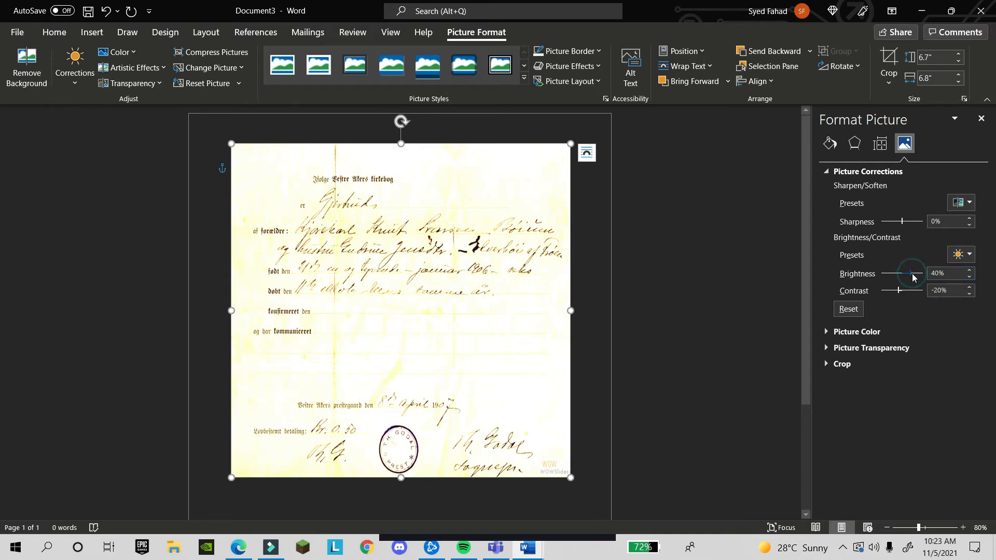
Raise brightness and contrast, then sharpen the scan to about 71%.
drag(910, 274, 917, 274)
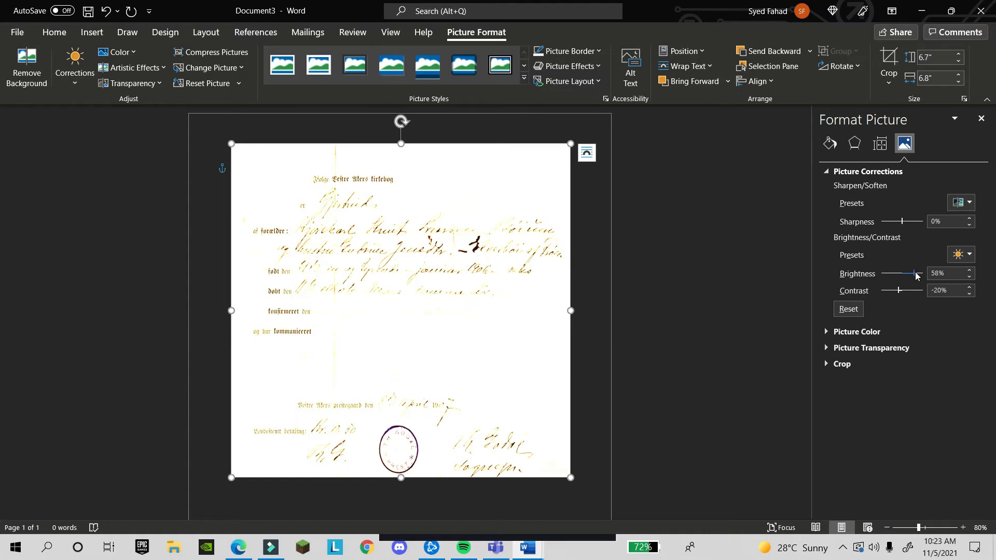
mouse_move(897, 294)
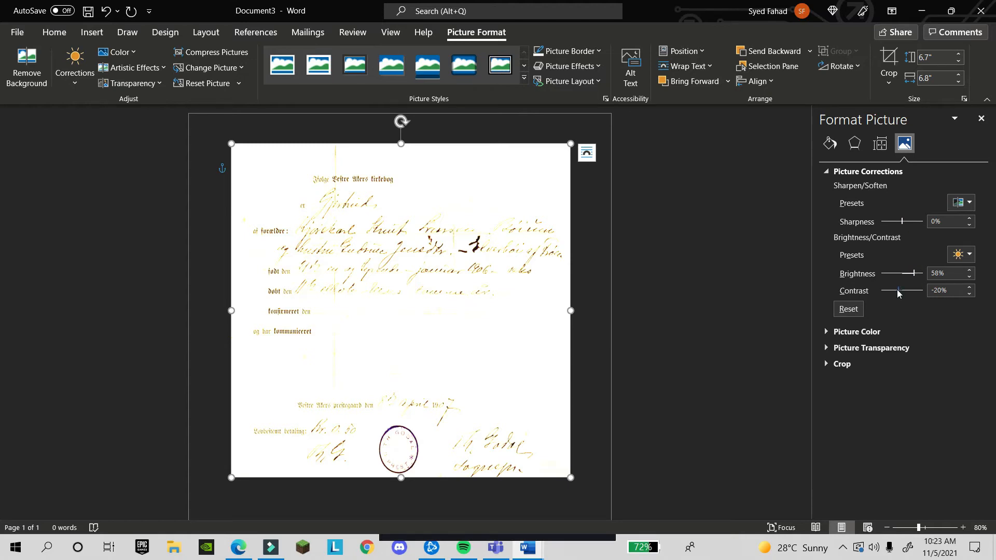
drag(896, 290, 905, 291)
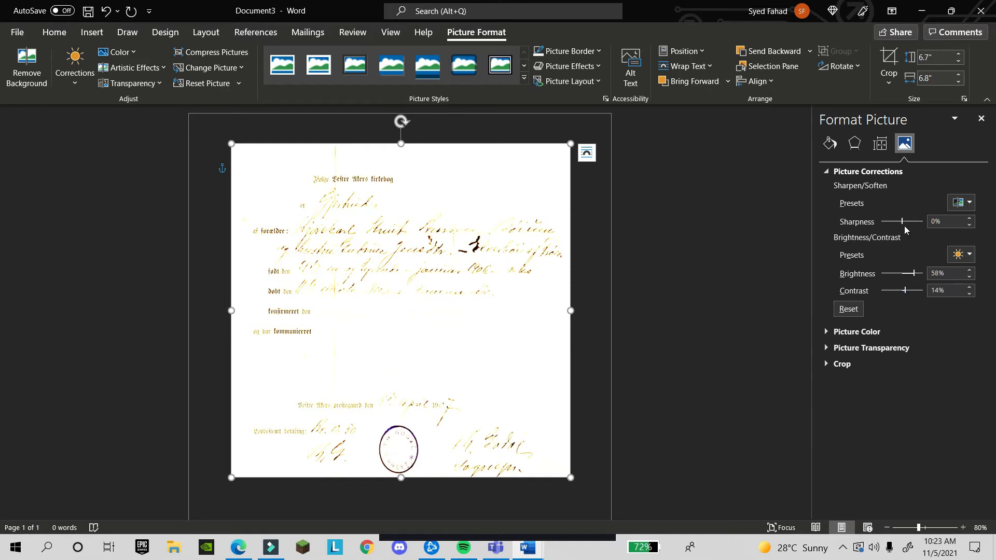
drag(903, 222, 909, 222)
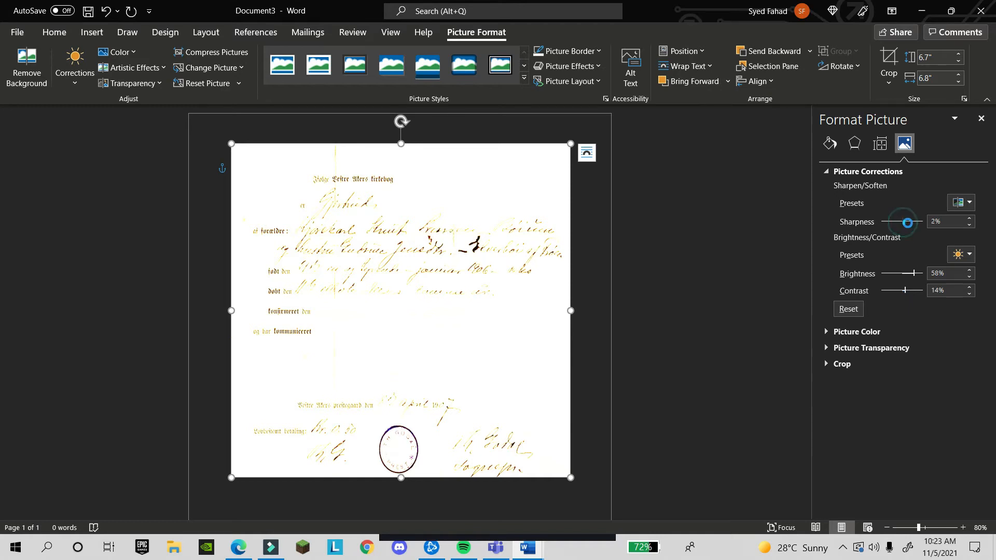
drag(908, 223, 920, 223)
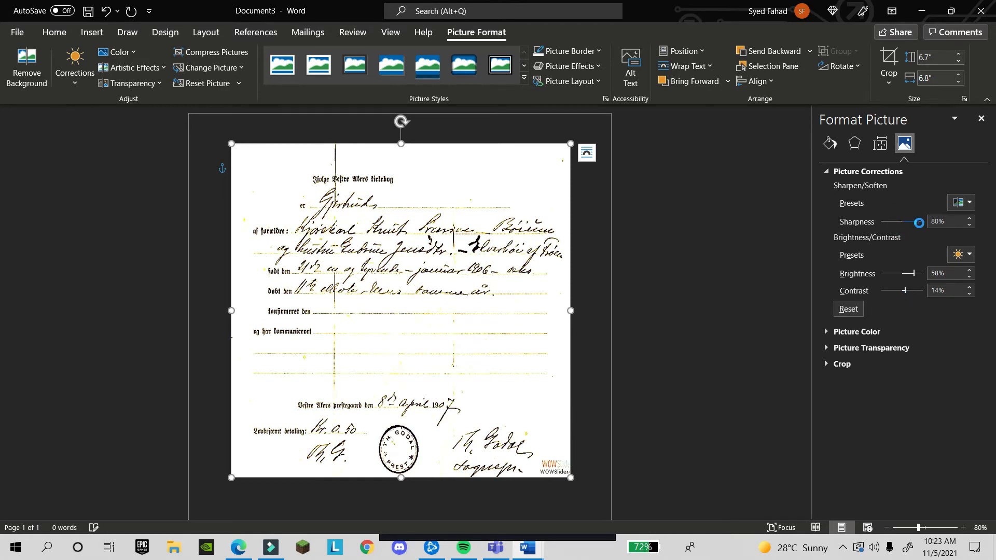
drag(920, 221, 905, 222)
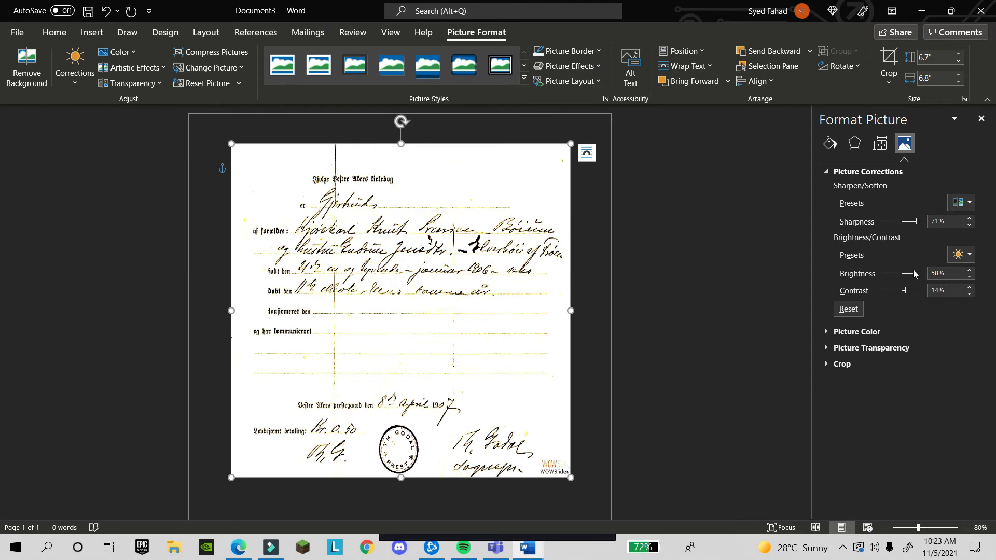
Adjust contrast up to 53% and brightness to about 55% so handwriting stands out dark.
drag(913, 274, 917, 274)
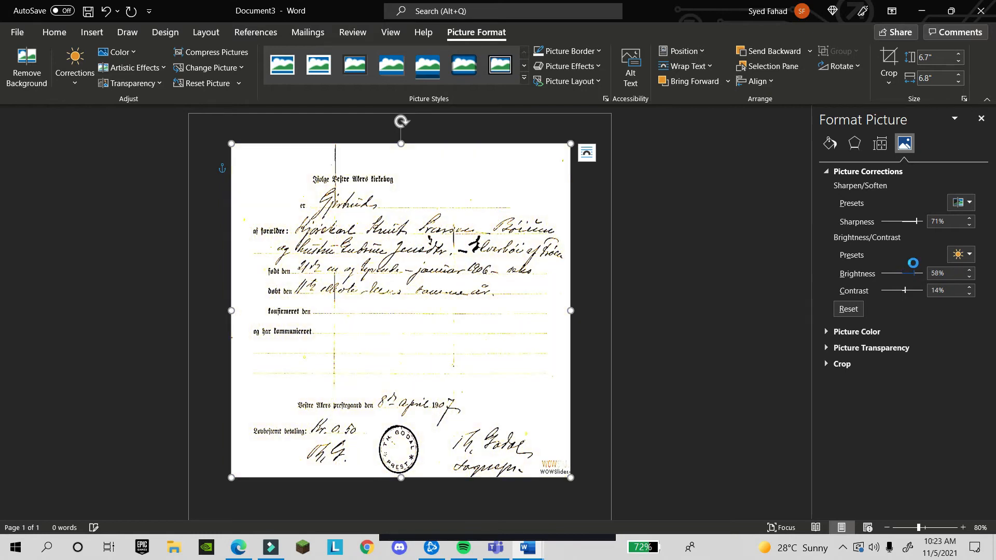
drag(913, 263, 900, 264)
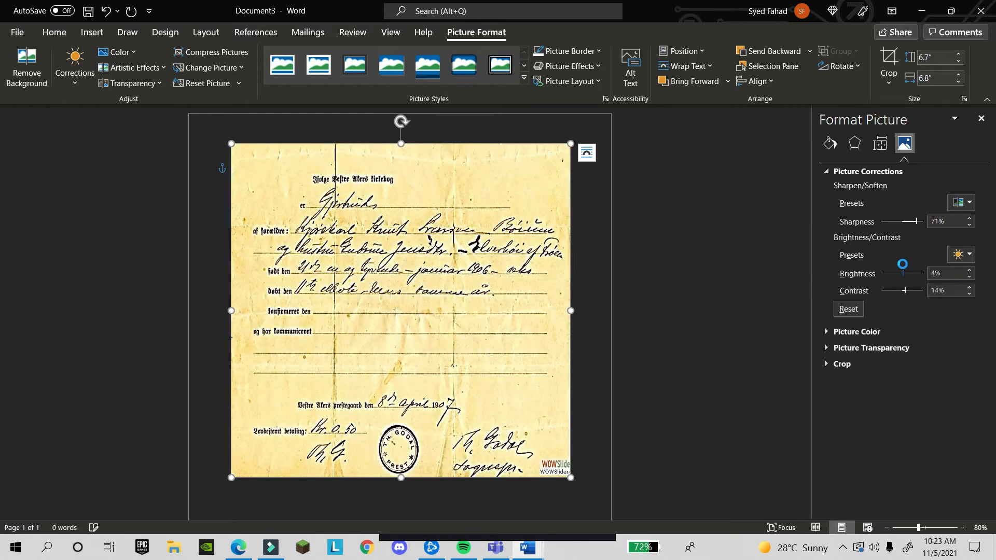
drag(886, 273, 902, 273)
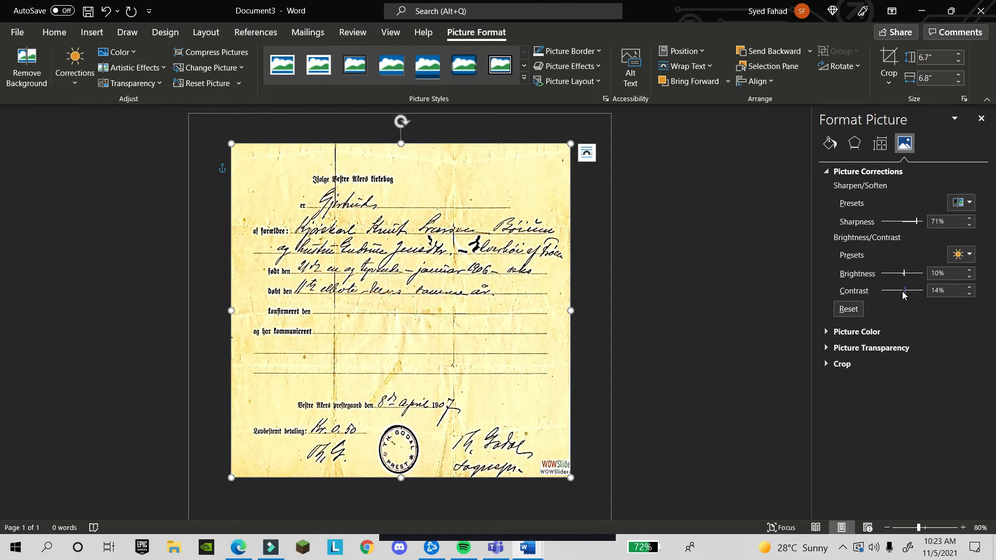
drag(898, 290, 905, 291)
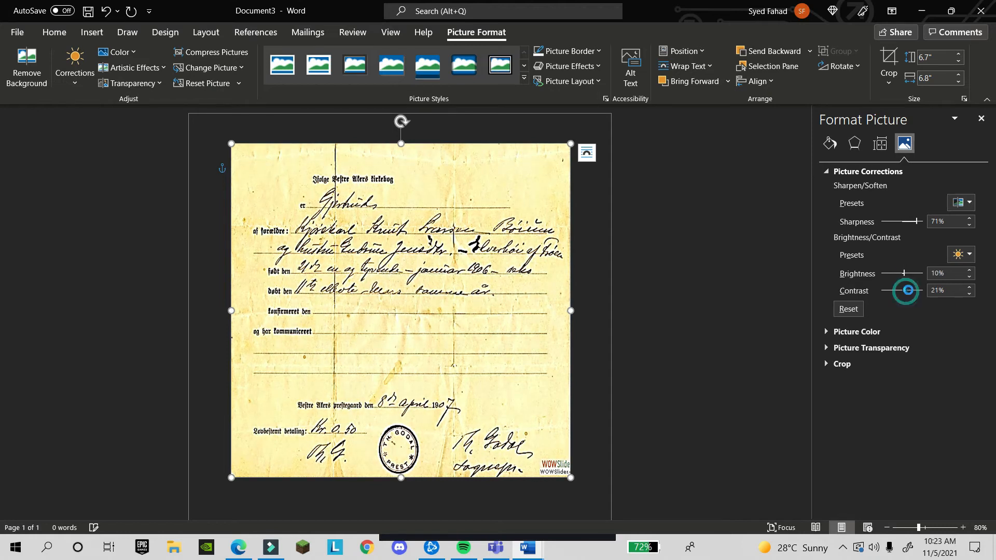
drag(905, 291, 917, 290)
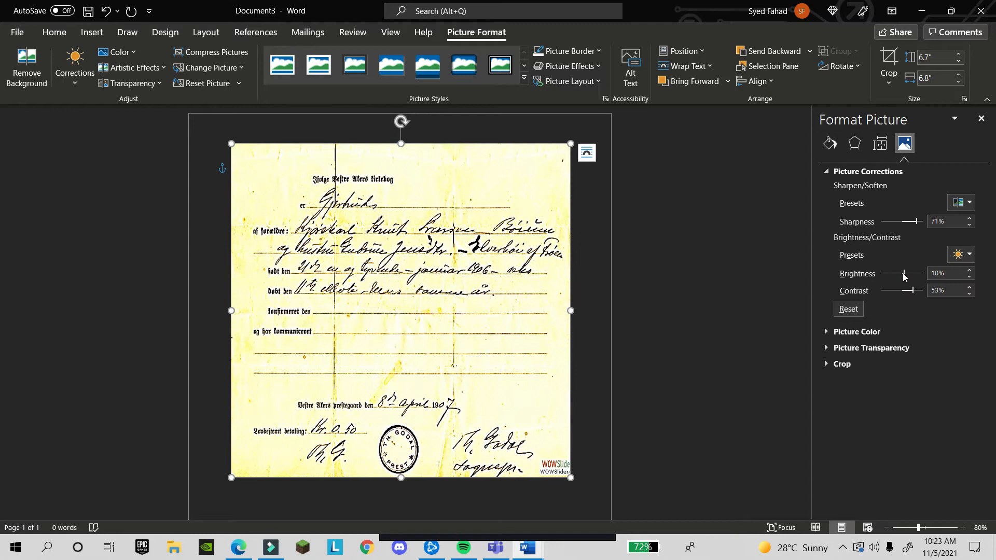
drag(903, 274, 918, 274)
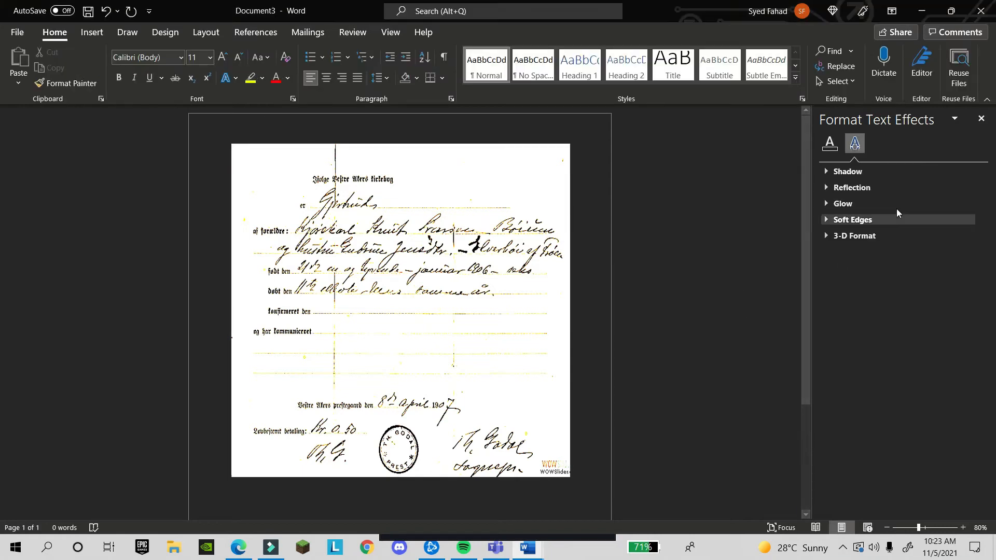
Reselect the picture and rework sharpness to about half with slightly higher brightness and contrast.
click(400, 311)
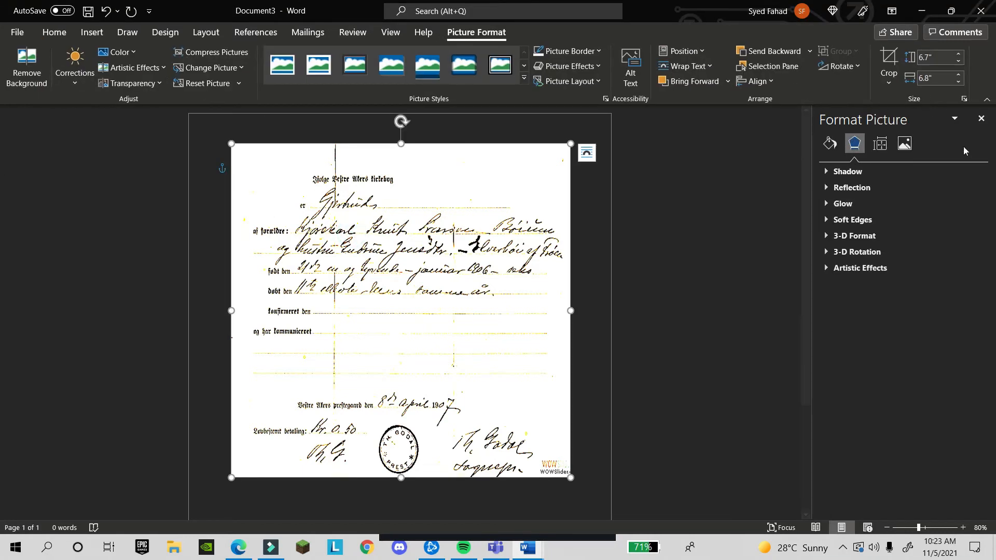
click(904, 144)
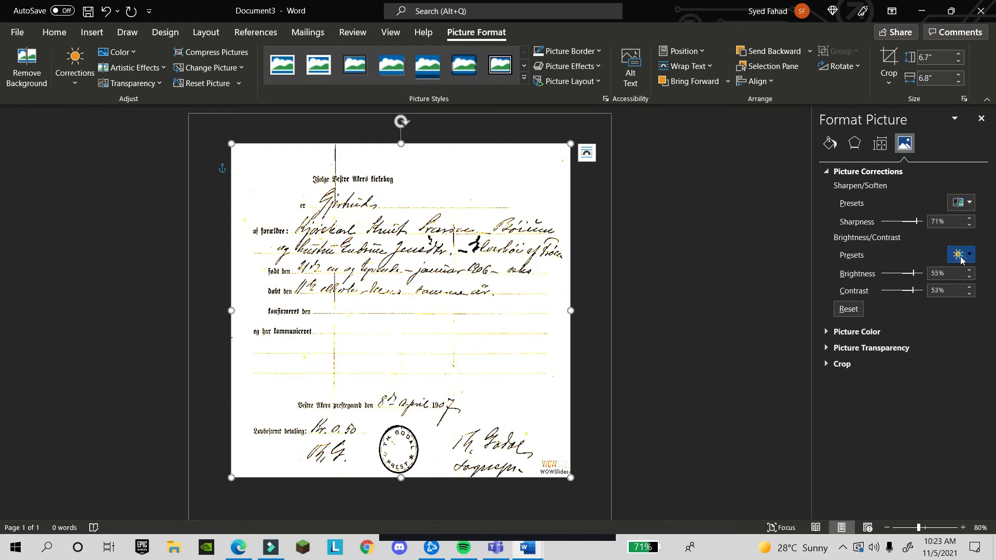
click(962, 255)
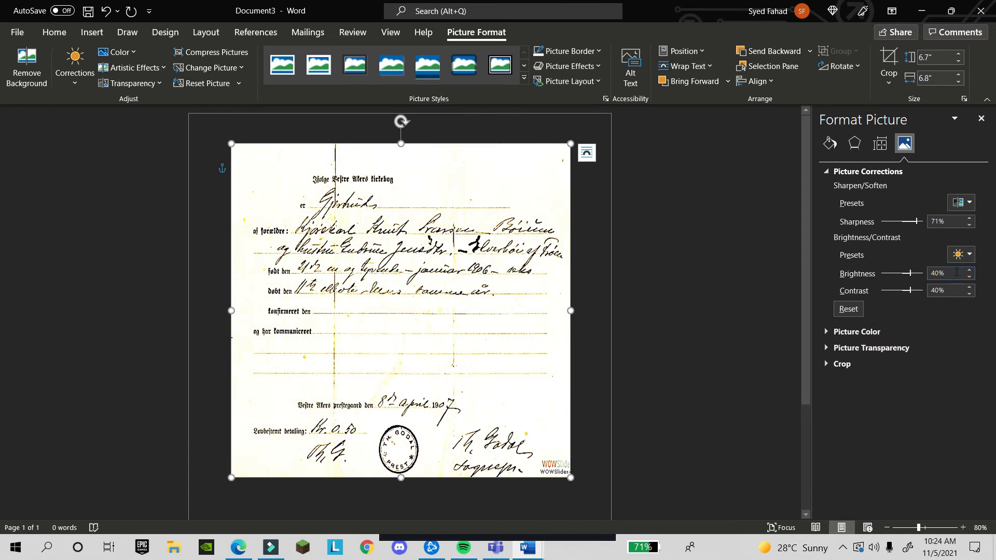
mouse_move(934, 273)
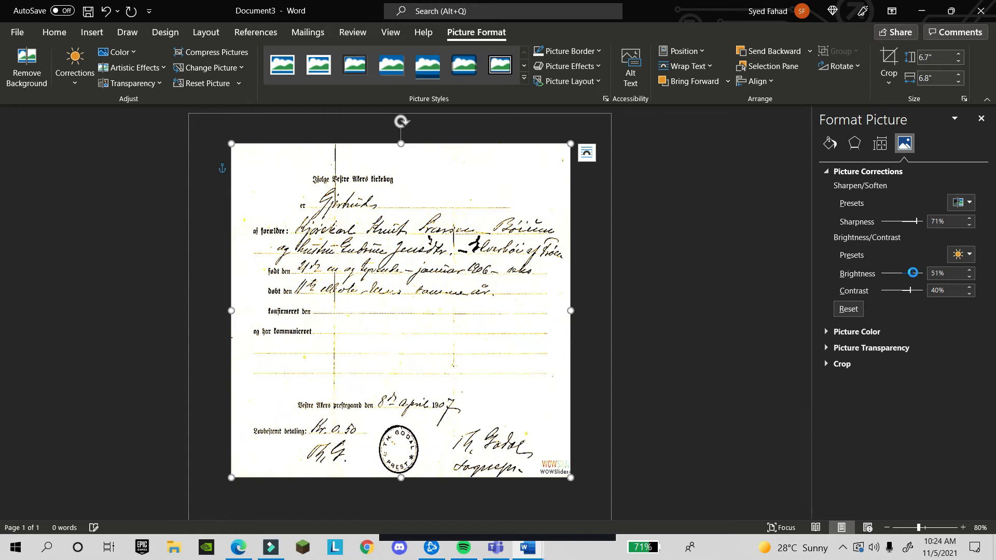
drag(908, 273, 915, 274)
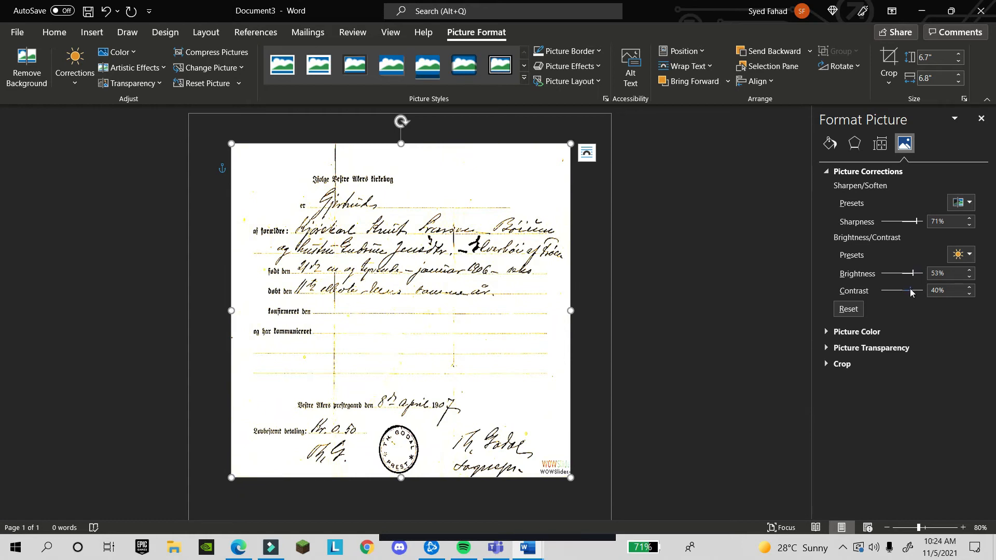
drag(903, 291, 918, 291)
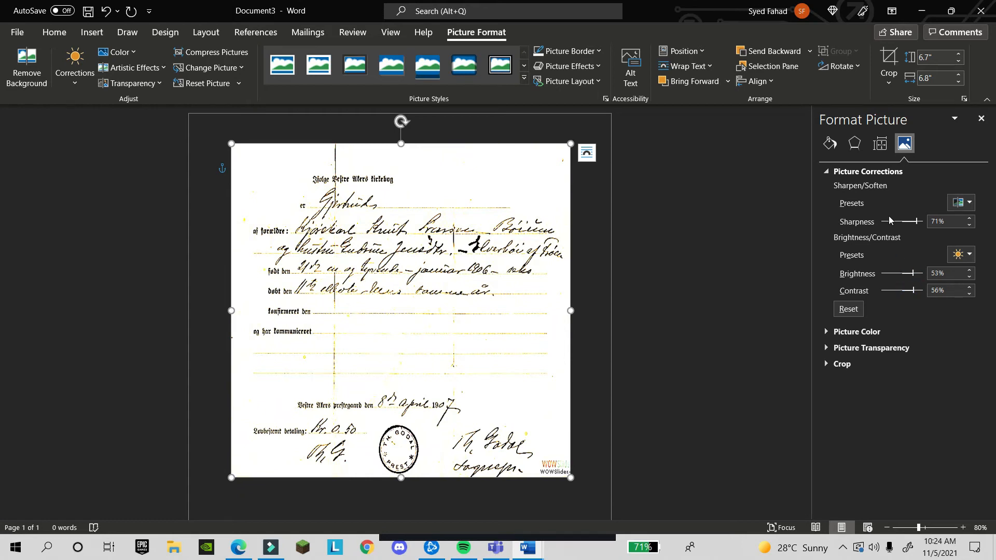
drag(920, 222, 909, 221)
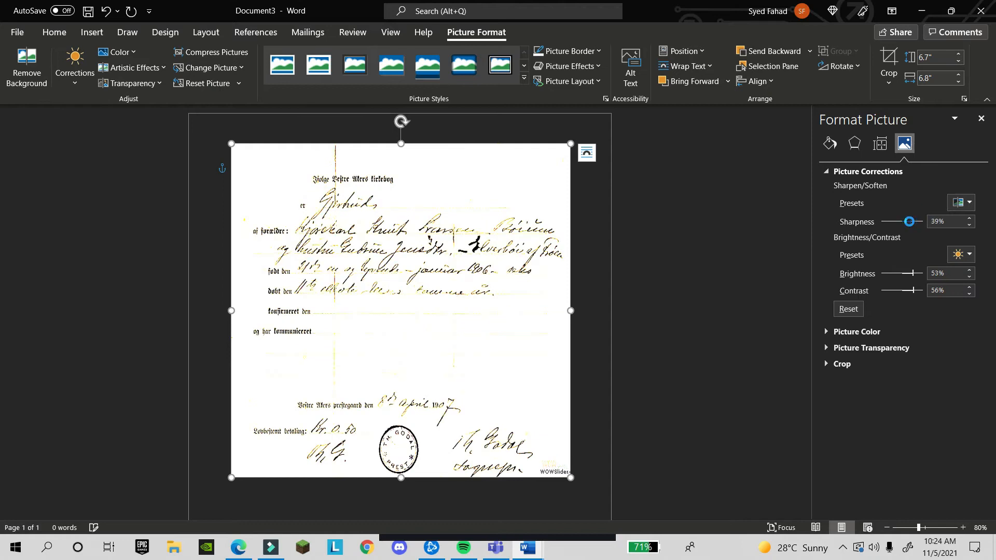
drag(909, 221, 924, 221)
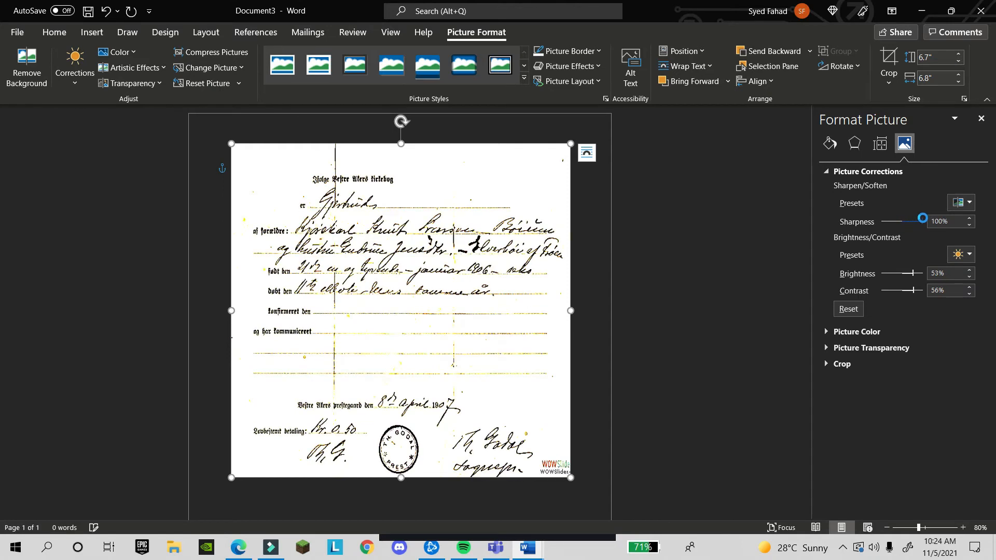
drag(923, 218, 913, 218)
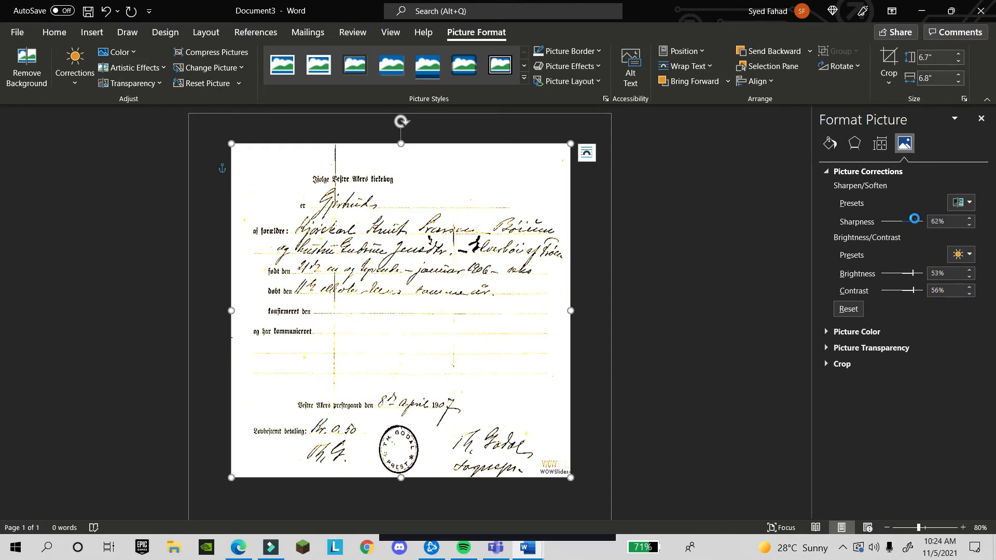
click(961, 202)
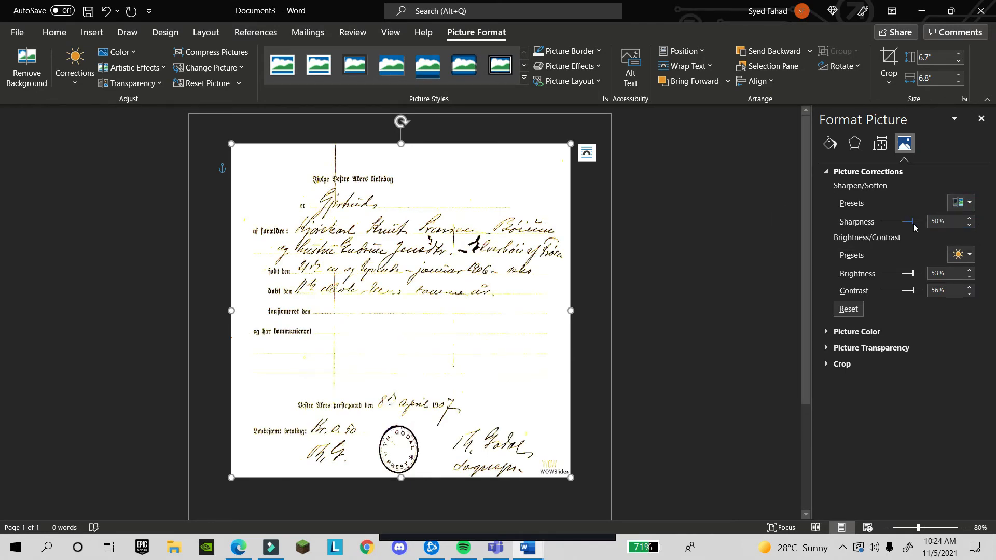
Settle on sharpness 53%, brightness 33% and contrast 22%.
drag(912, 221, 907, 221)
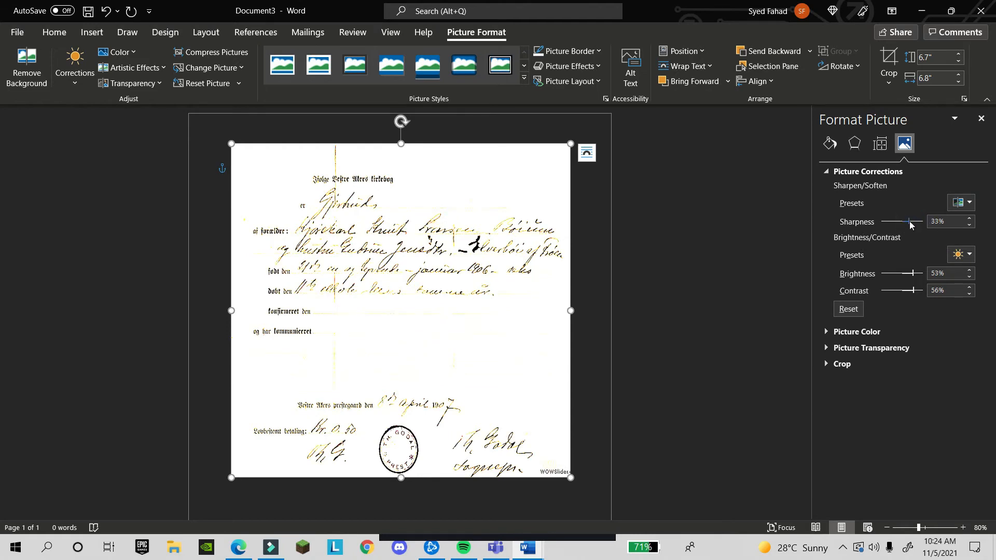
drag(908, 222, 914, 222)
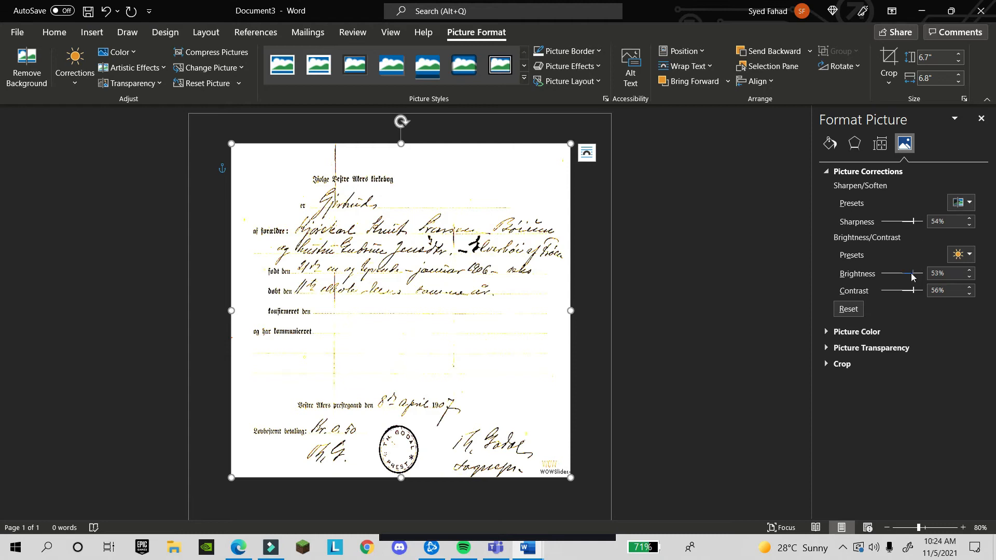
drag(913, 274, 906, 273)
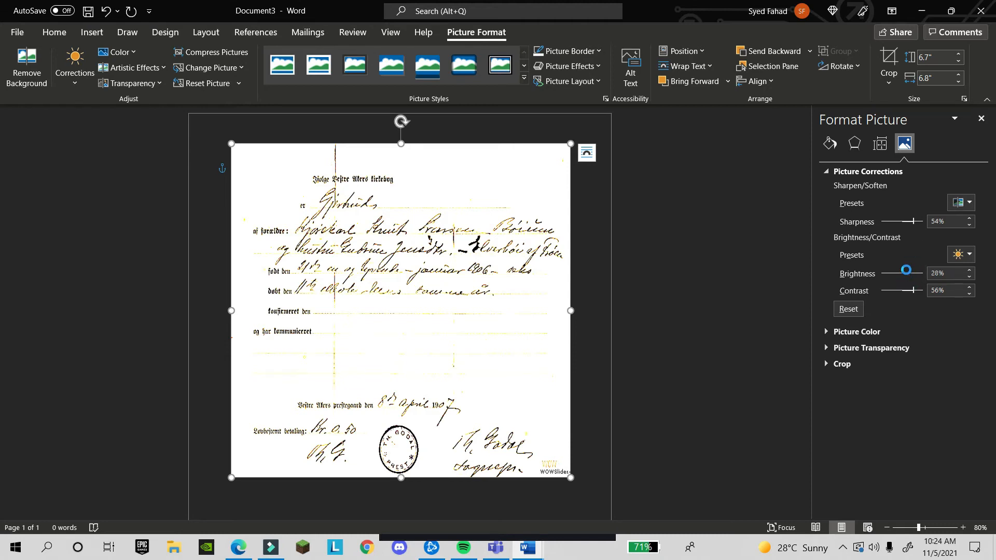
drag(905, 269, 910, 274)
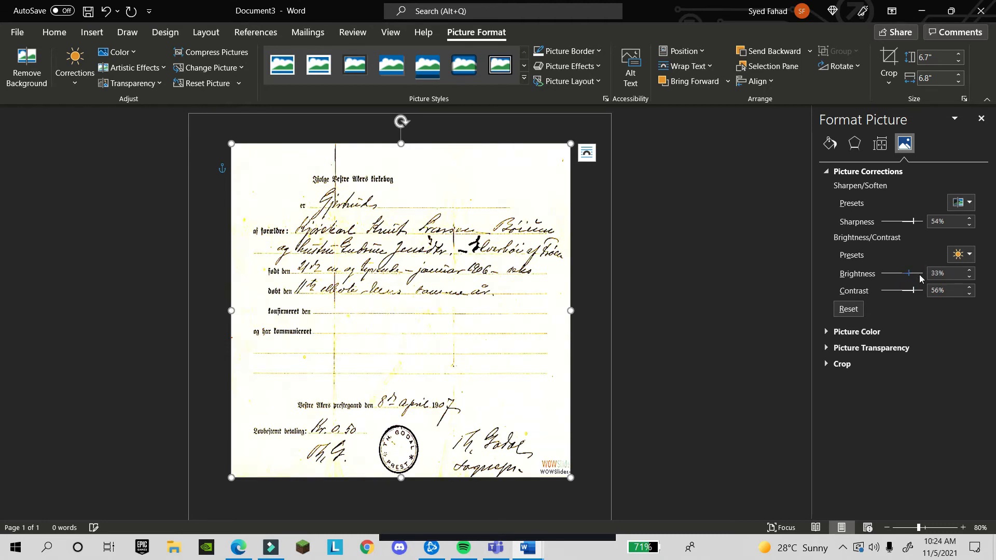
drag(916, 289, 906, 289)
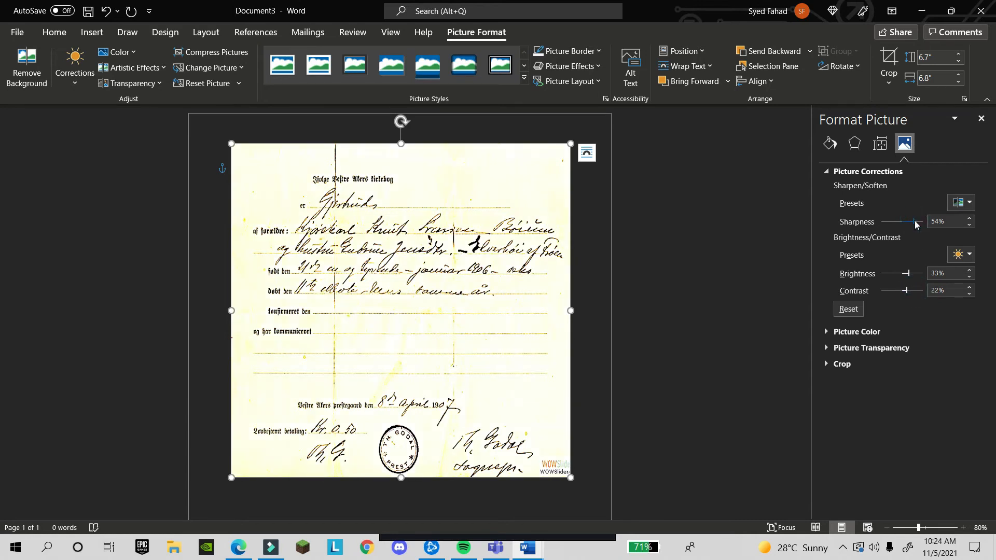
drag(918, 221, 913, 221)
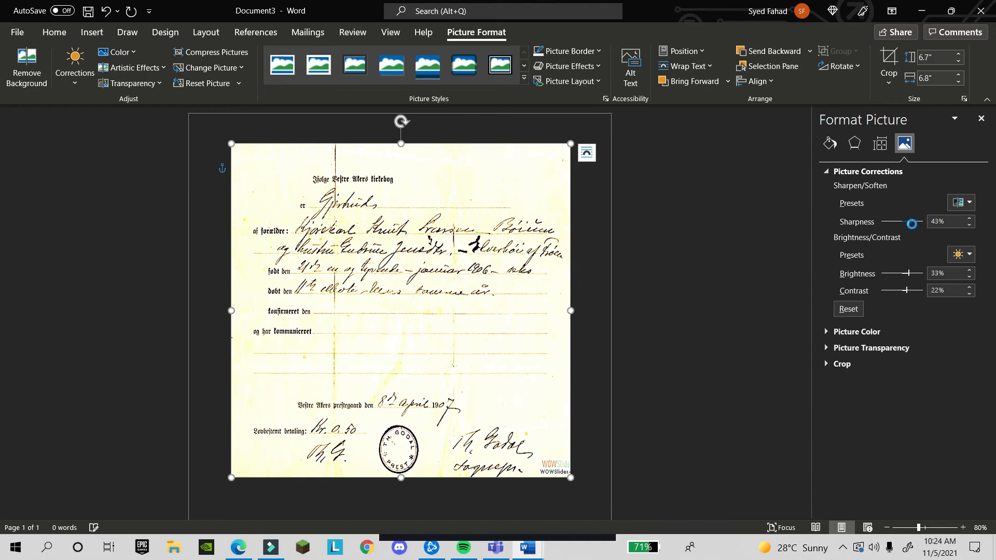
drag(912, 224, 920, 224)
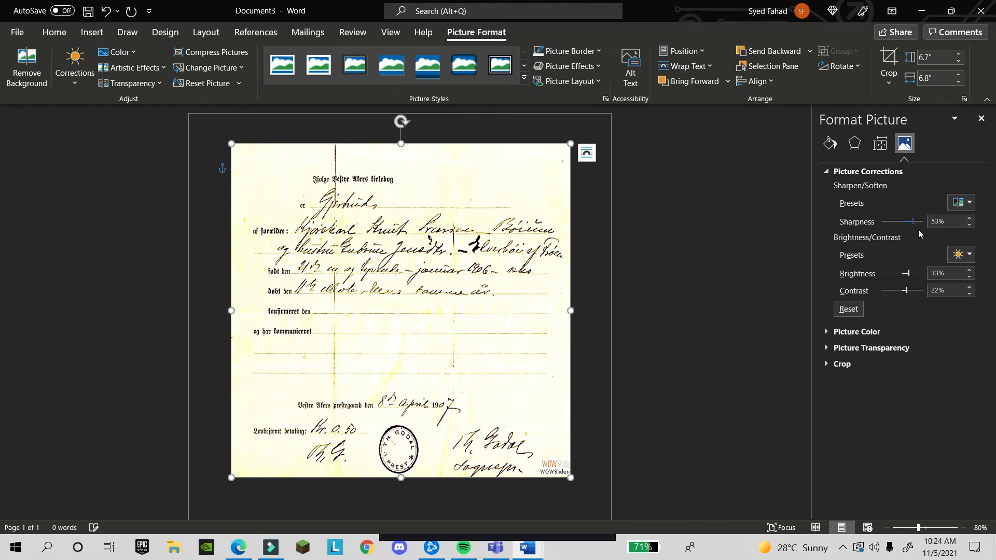
click(856, 332)
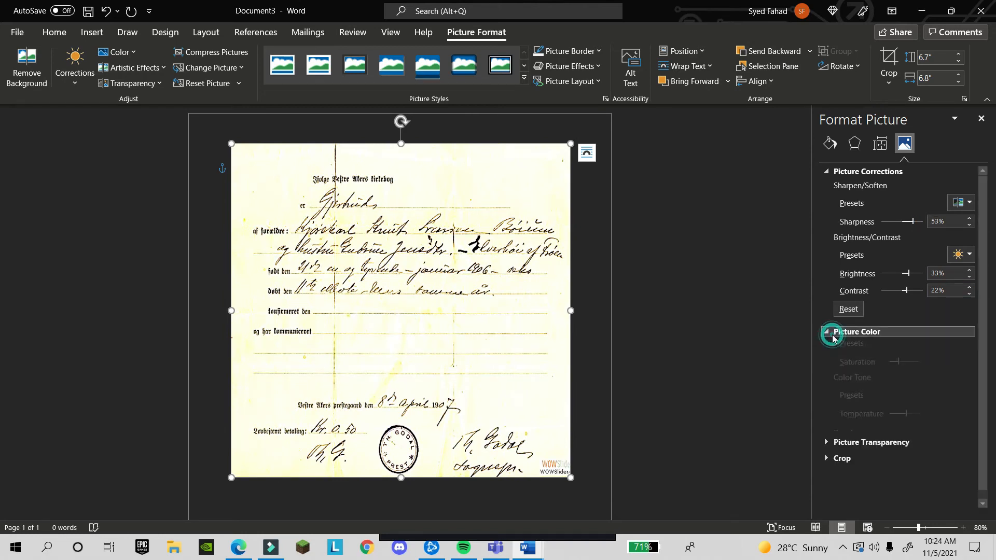
Set Color Saturation to 0% so the scan becomes grayscale.
click(858, 332)
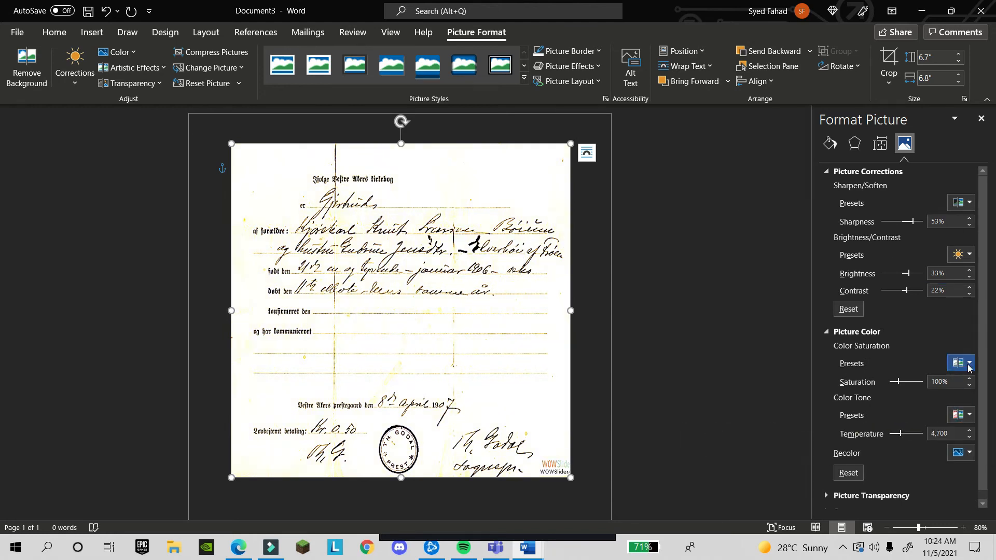
click(968, 363)
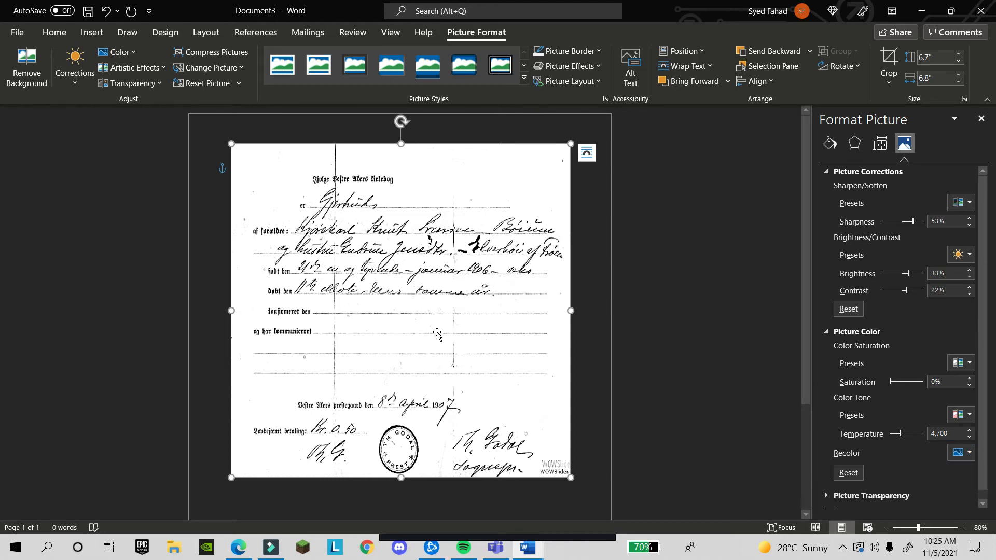
mouse_move(432, 331)
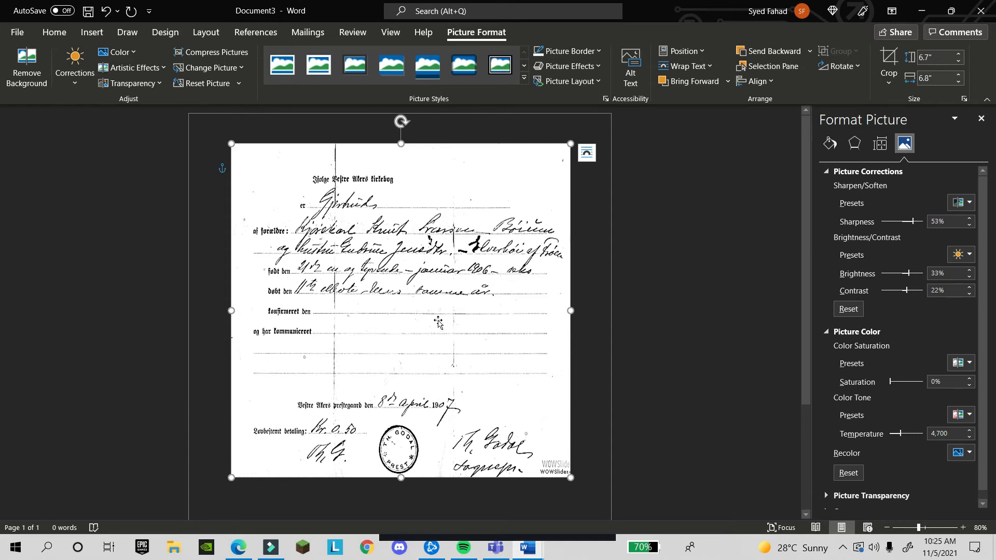
mouse_move(505, 227)
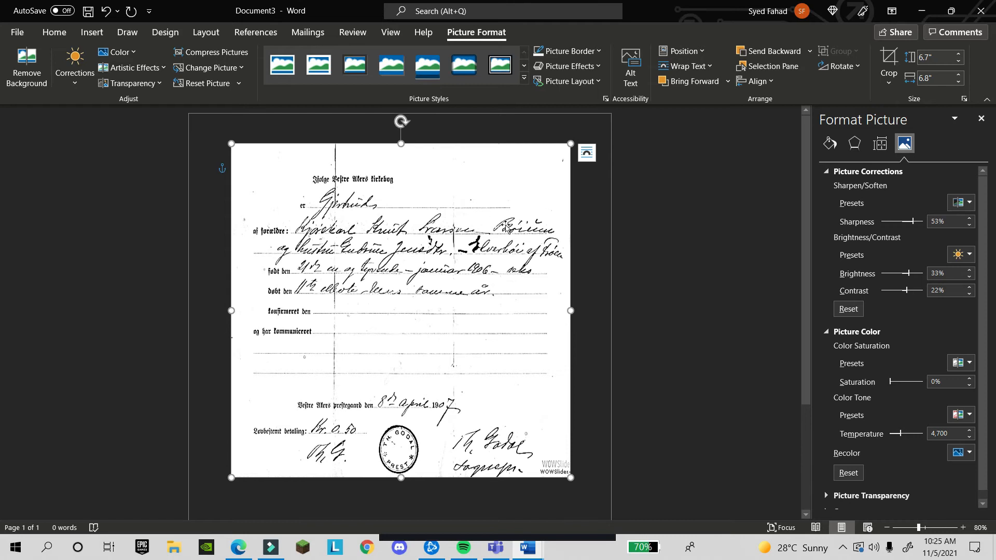
mouse_move(570, 155)
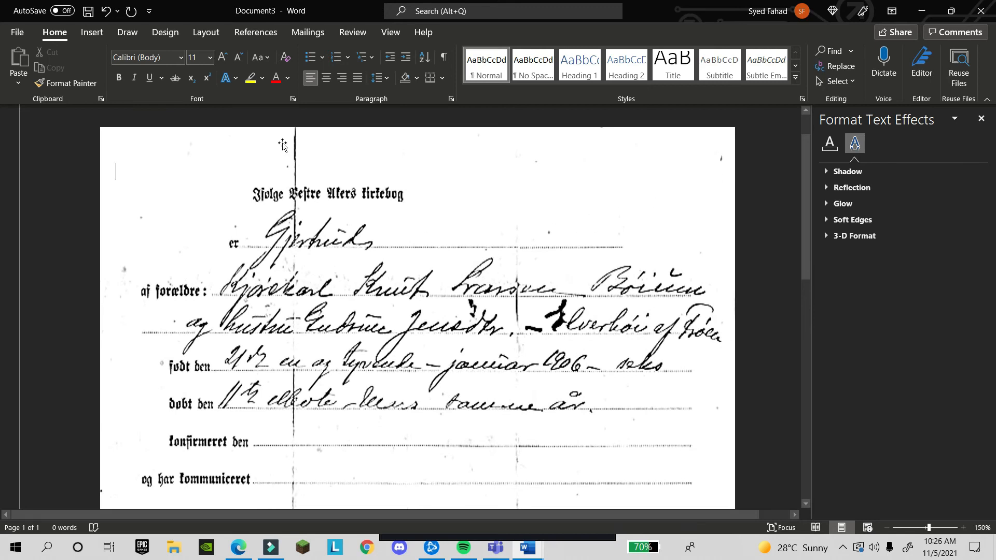
mouse_move(377, 167)
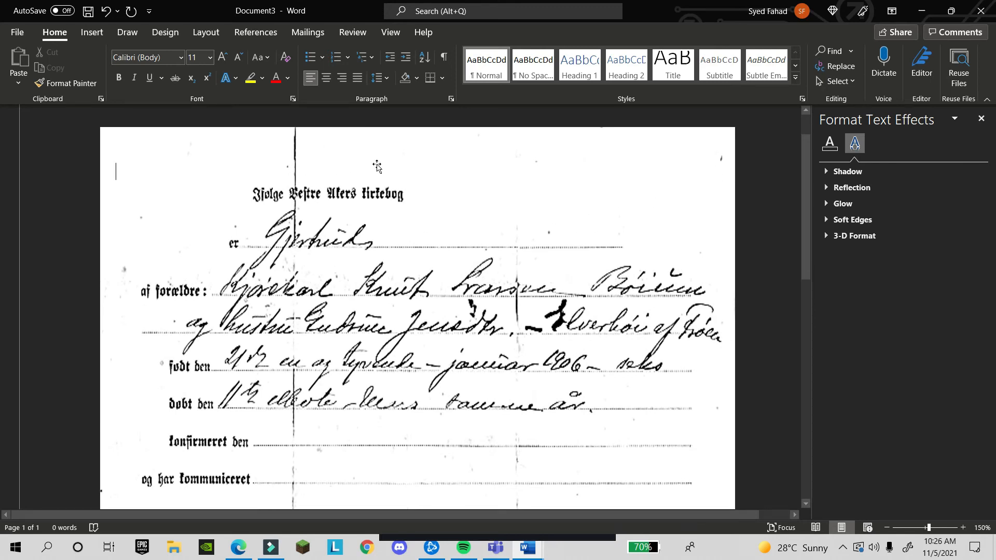
mouse_move(526, 199)
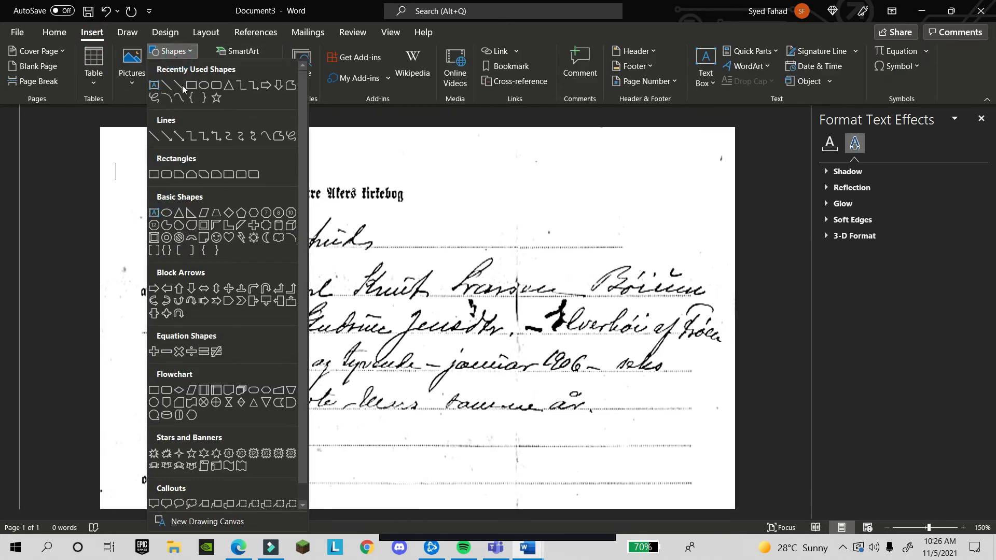
mouse_move(203, 86)
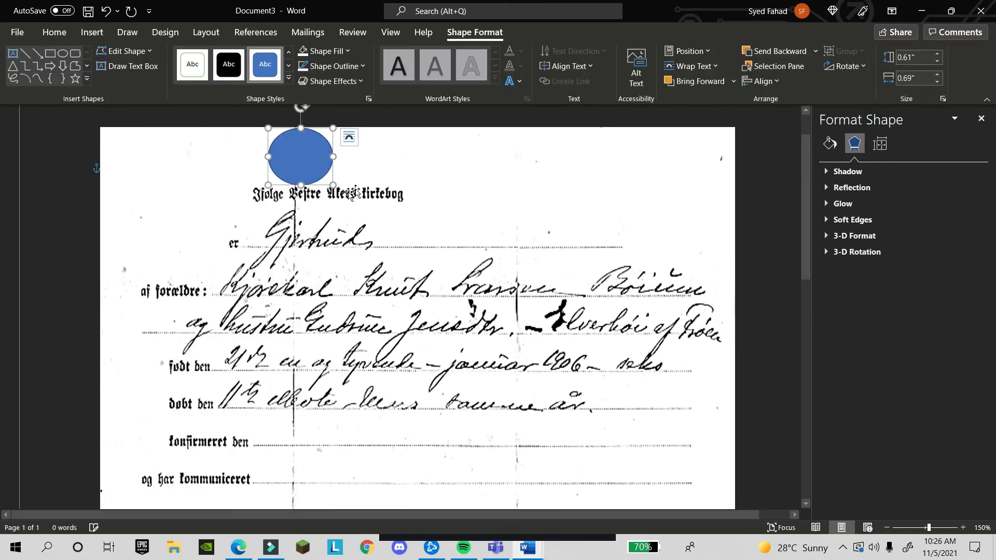
click(333, 66)
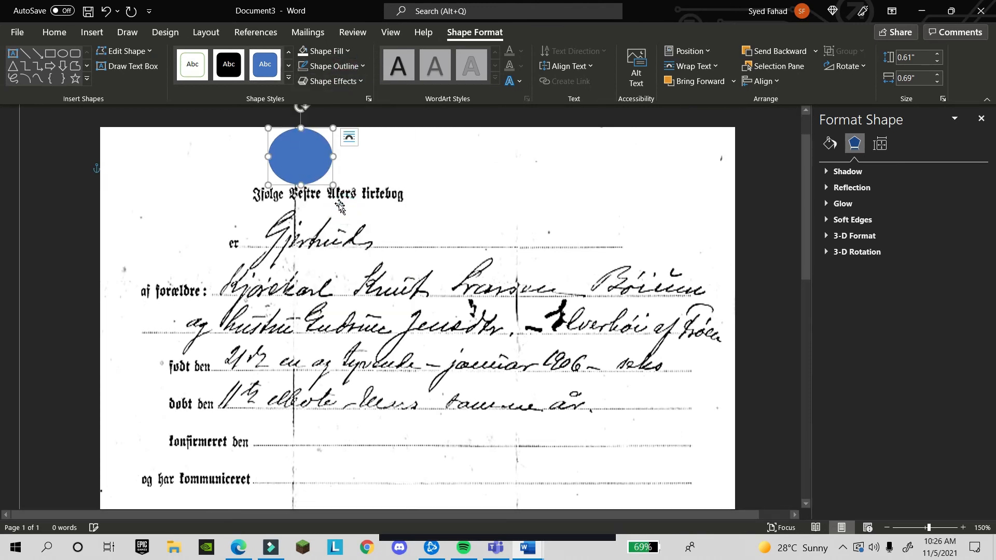
click(326, 51)
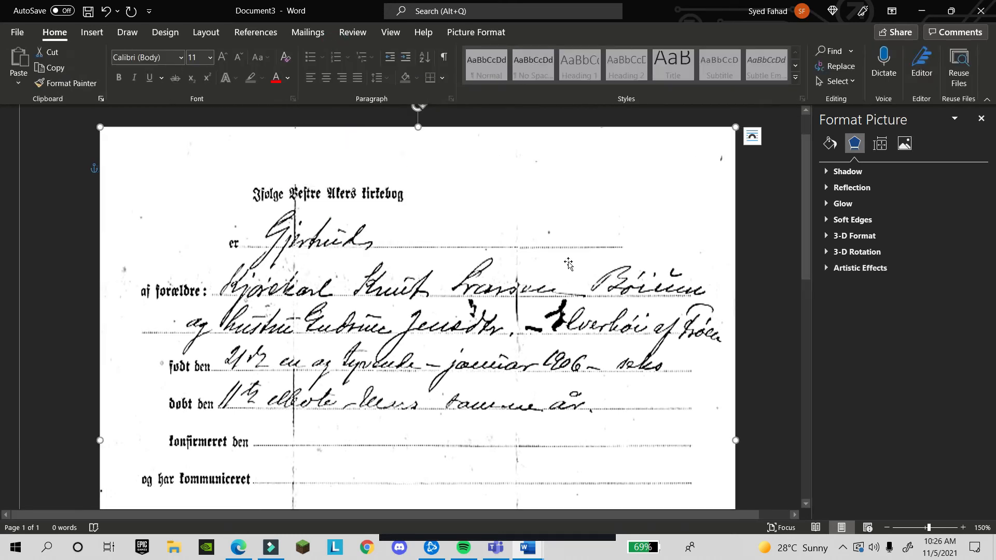
mouse_move(178, 179)
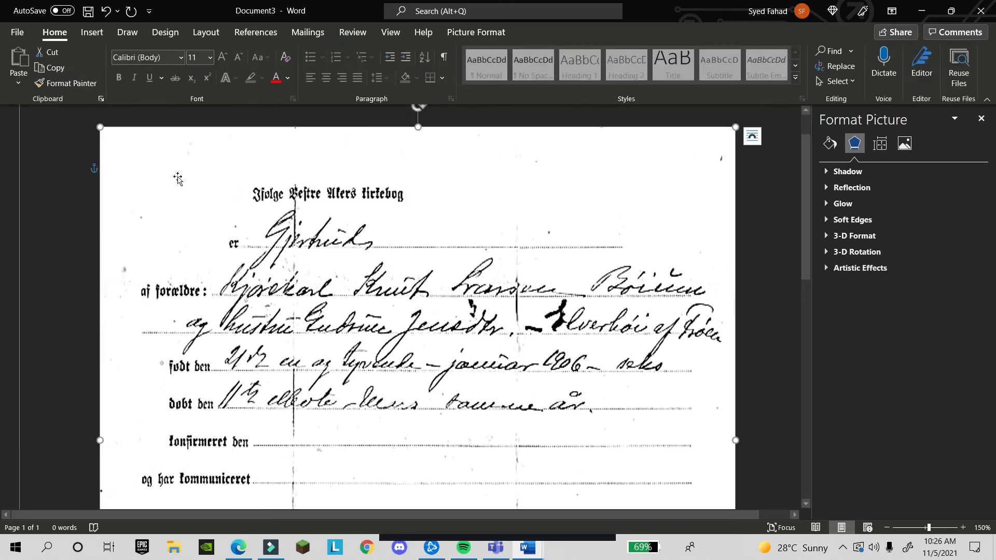
Draw an oval shape over the stray marks on the scan's left edge.
click(91, 31)
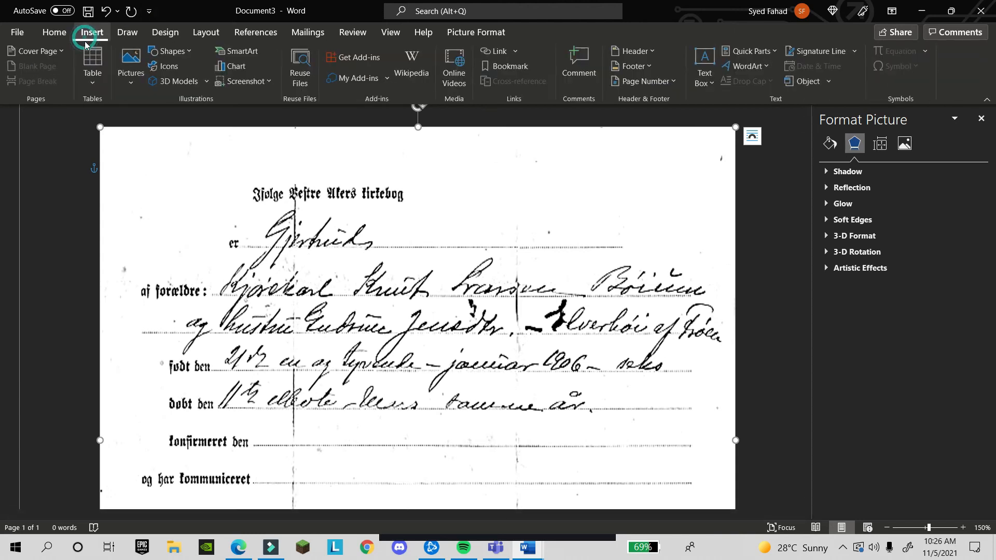
click(171, 51)
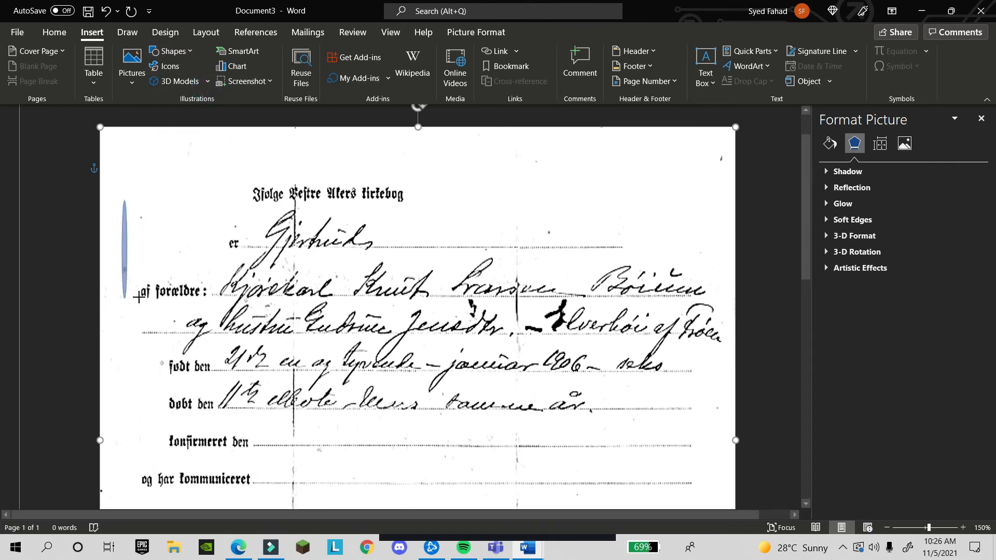
click(139, 229)
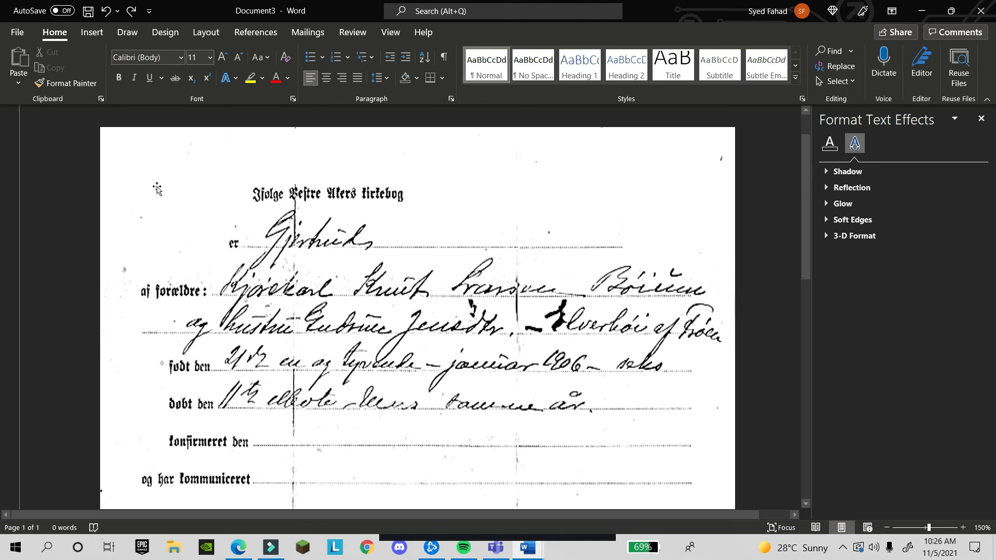
click(173, 54)
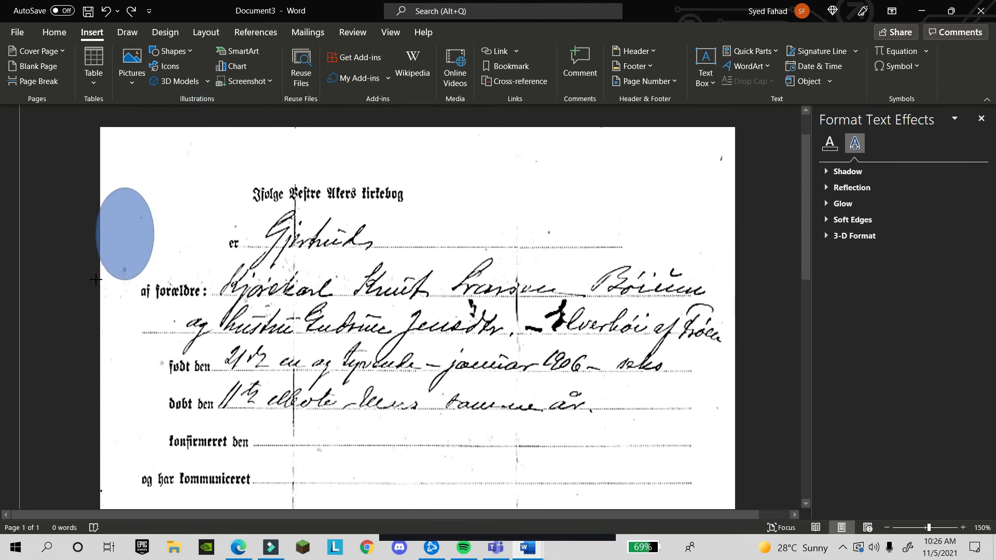
click(126, 233)
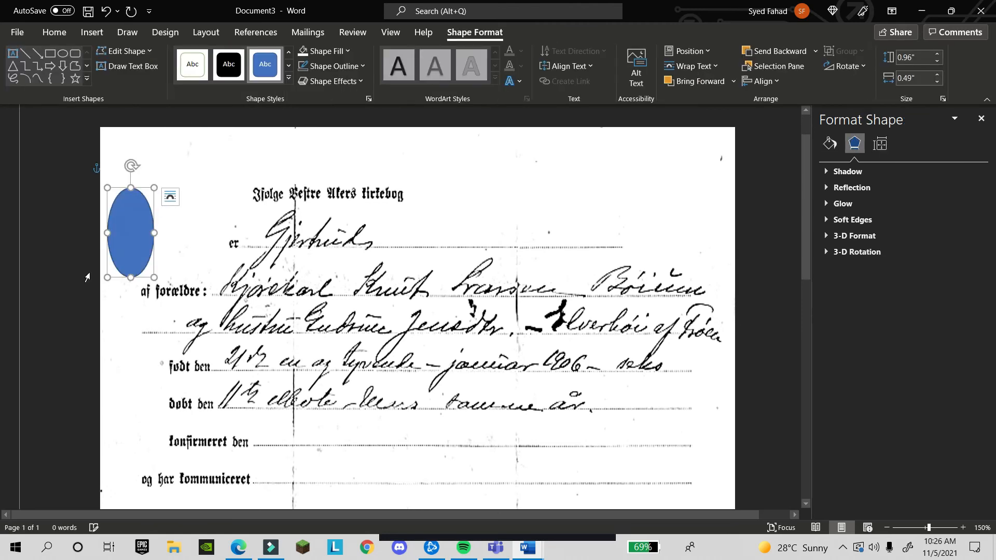
Remove the oval's outline via Shape Outline > No Outline.
click(328, 66)
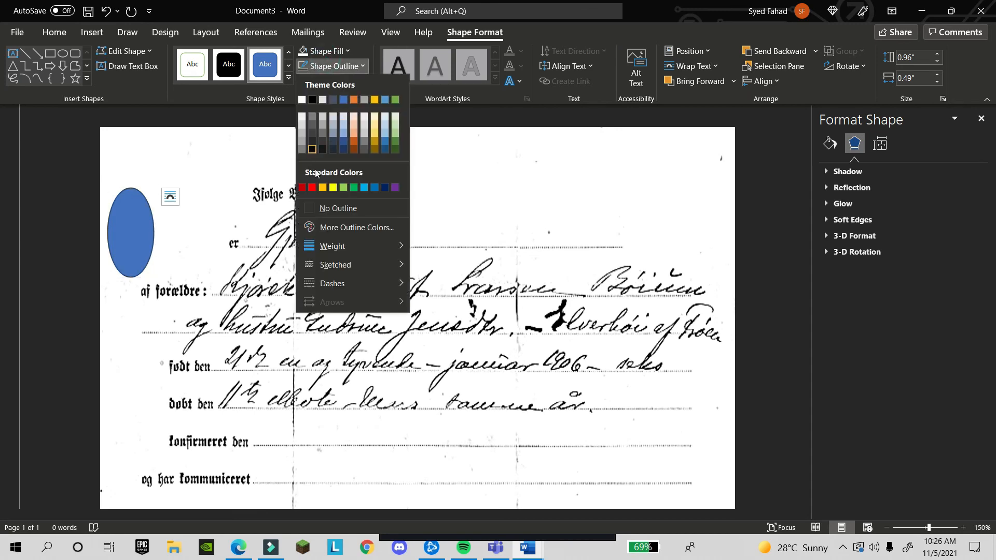
click(325, 51)
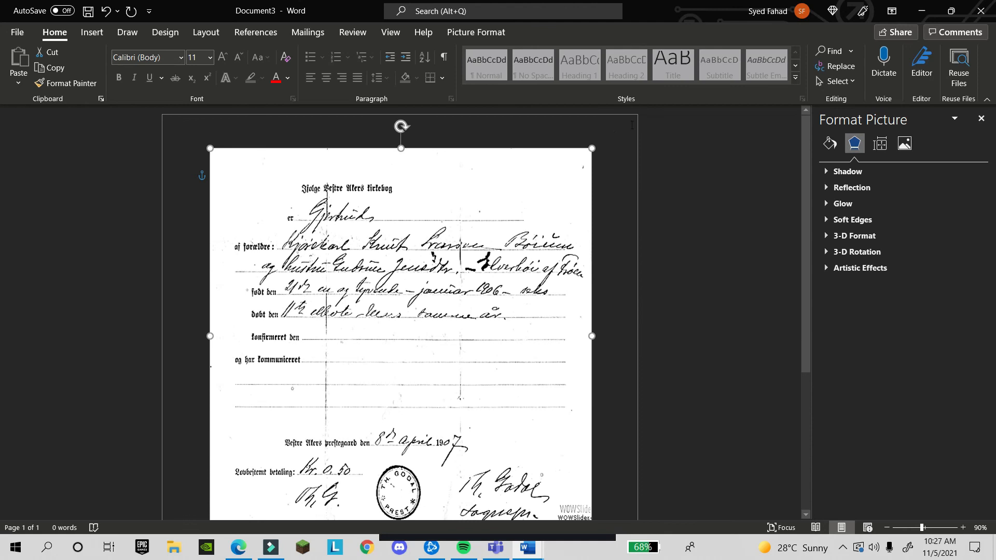
mouse_move(546, 183)
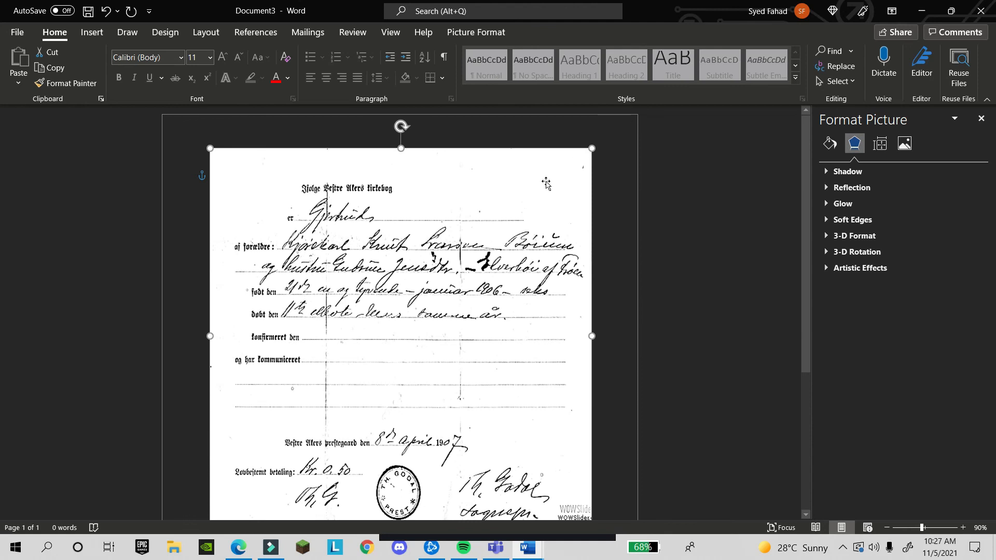
mouse_move(548, 178)
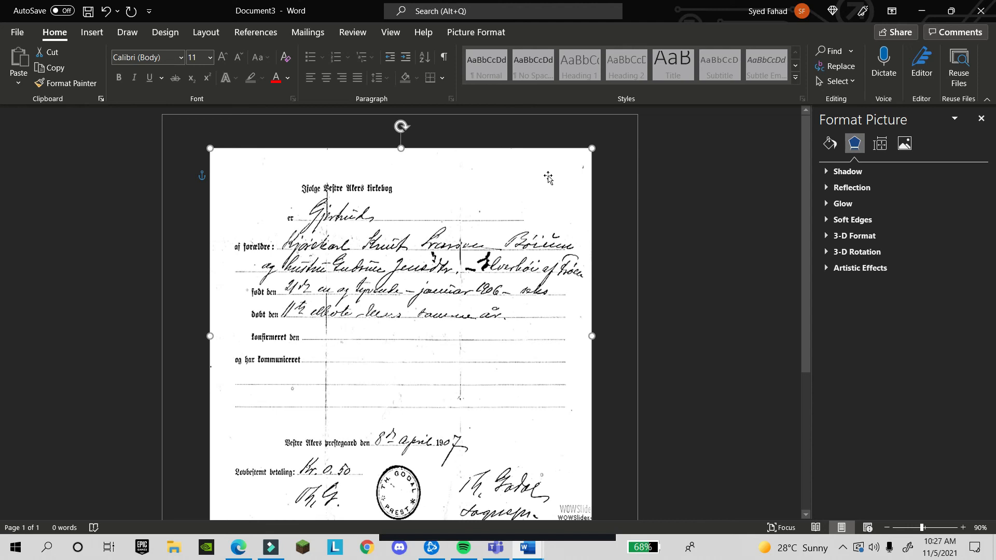
mouse_move(563, 177)
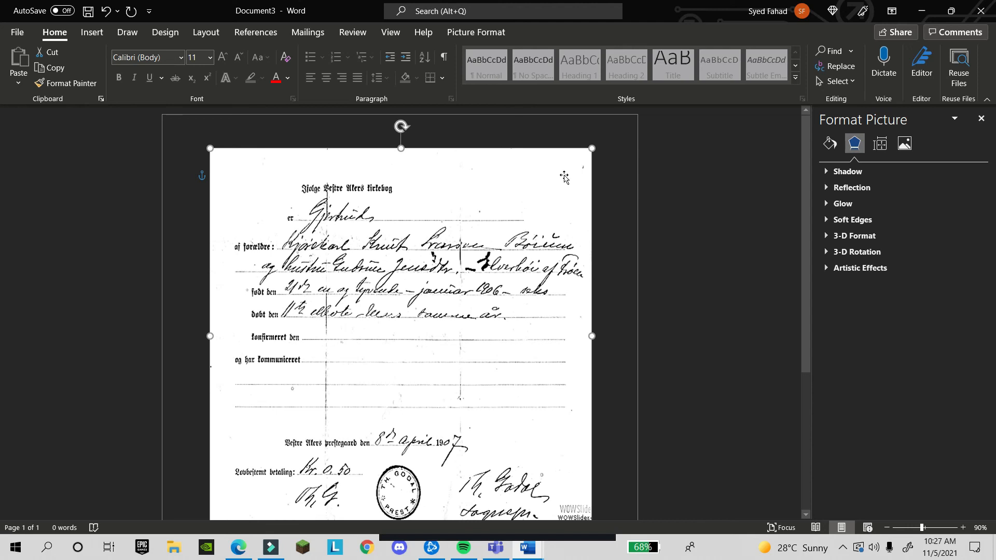
mouse_move(569, 193)
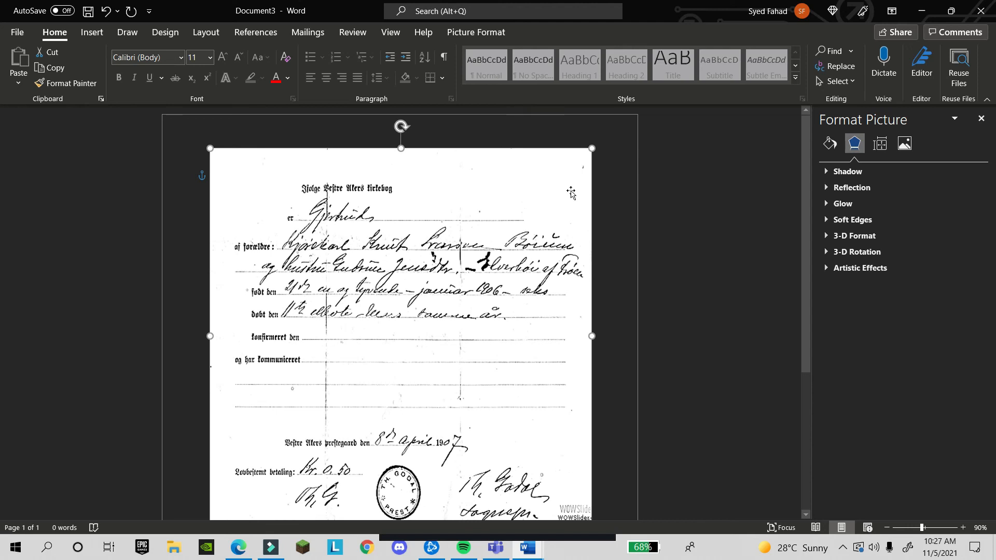